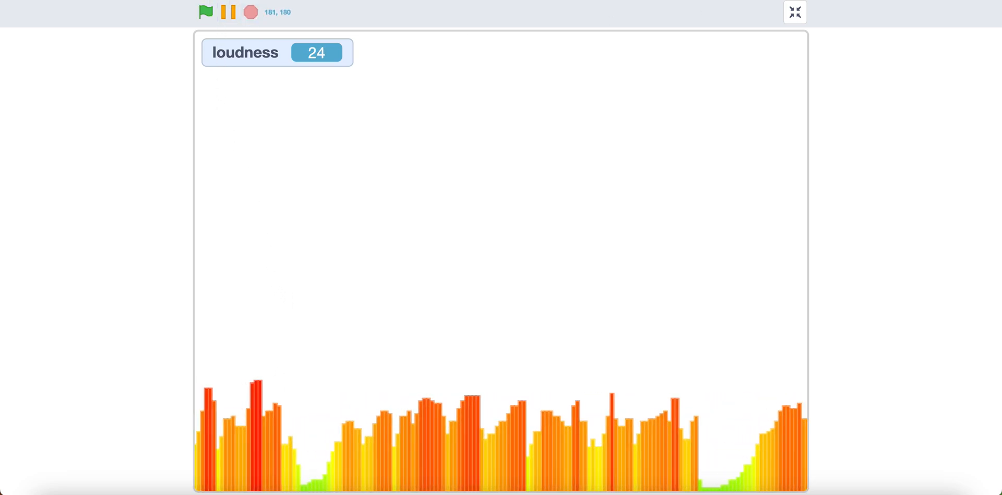
# Leave the full-screen loudness bar visualizer demo and return to the editor
pyautogui.click(794, 11)
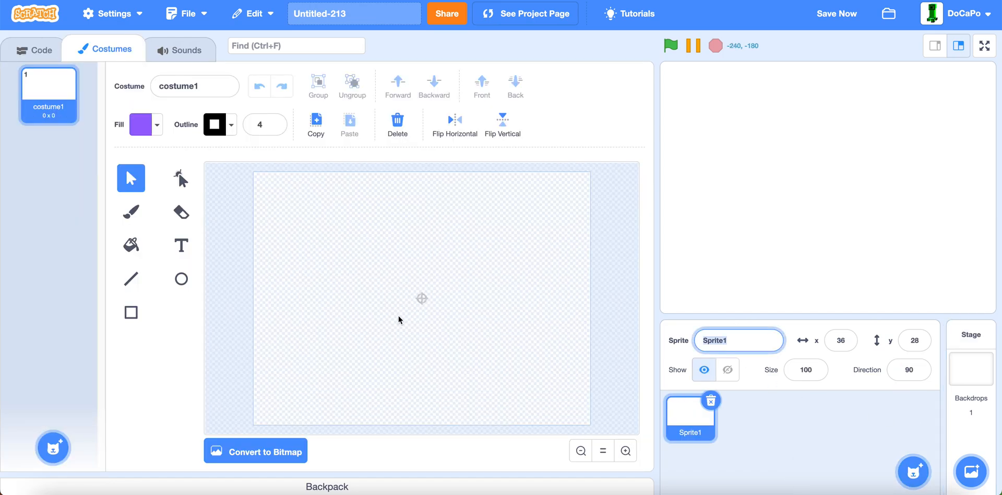
# Name the sprite Bar and draw a tall, thin red rectangle with no outline
pyautogui.write('Bar')
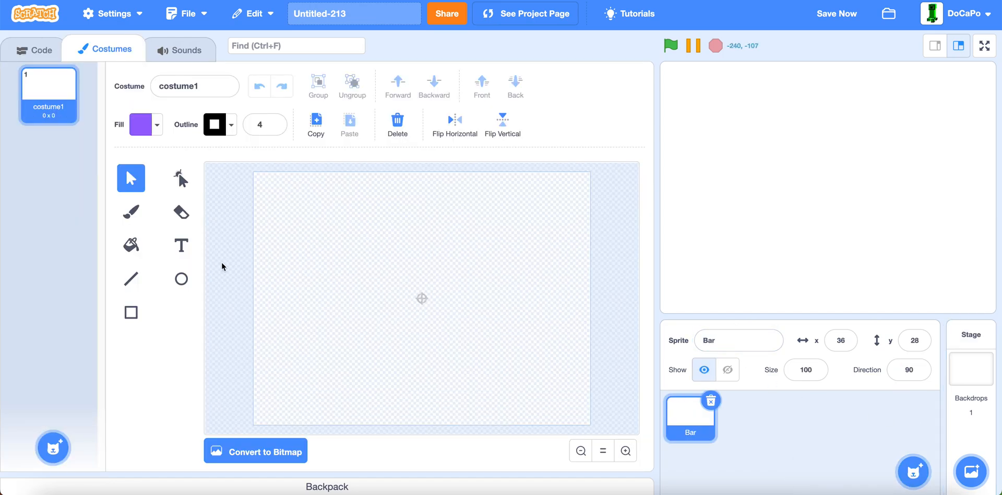
pyautogui.click(130, 312)
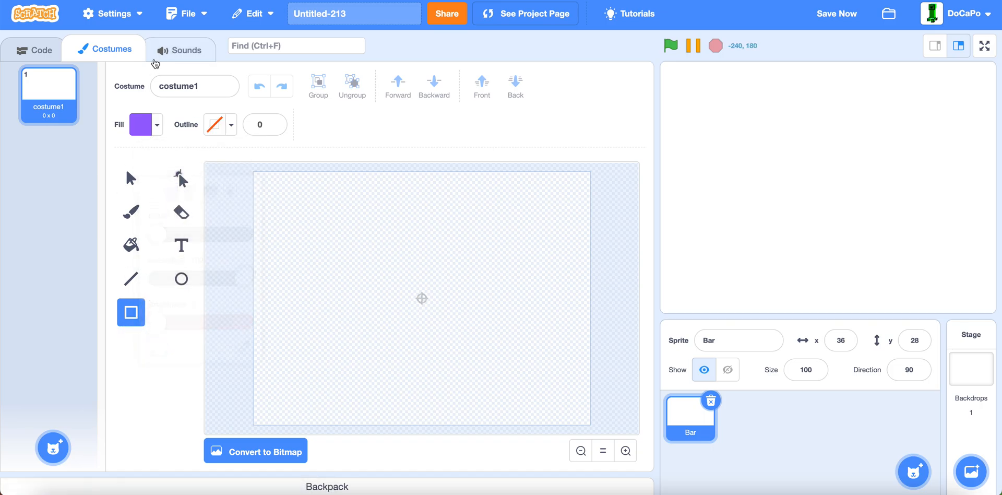
pyautogui.click(142, 124)
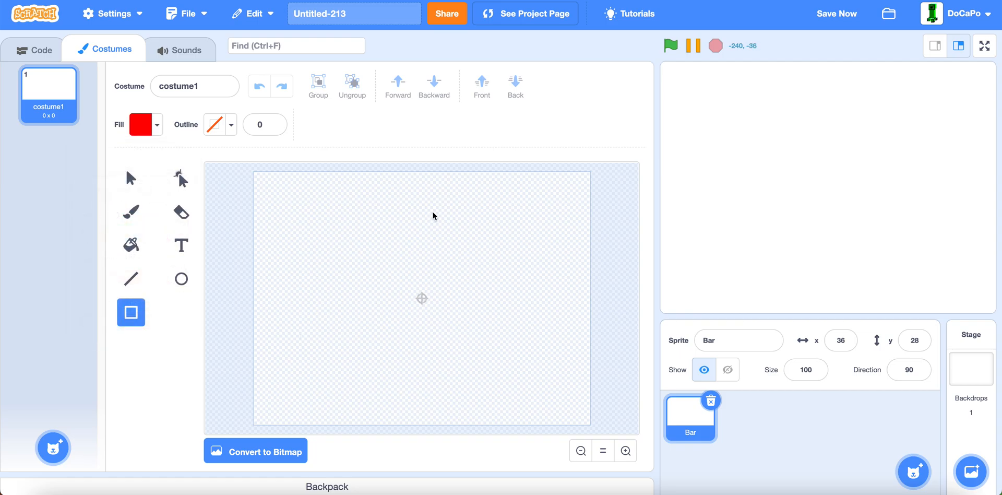
pyautogui.moveTo(382, 246); pyautogui.dragTo(382, 378)
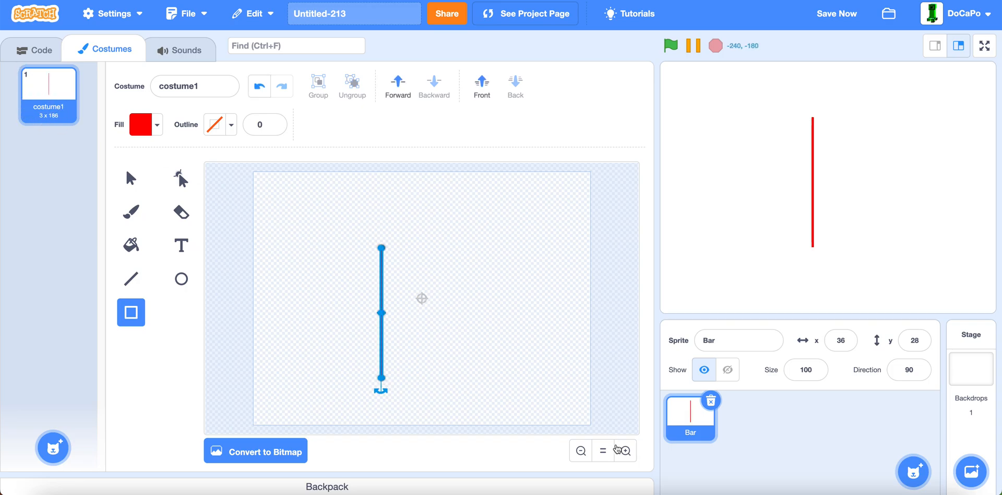
# Shorten the bar to about 3 by 203 and centre it on the costume
pyautogui.click(625, 450)
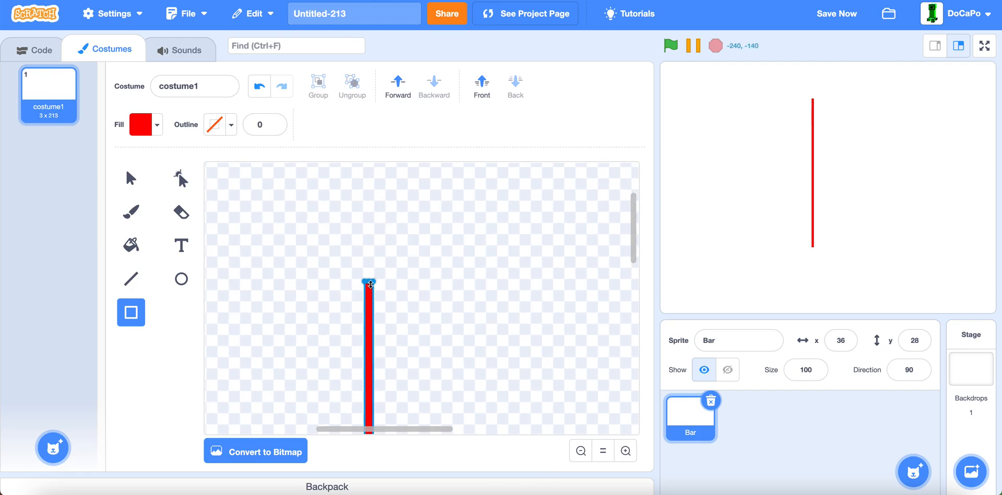
pyautogui.moveTo(370, 283); pyautogui.dragTo(369, 293)
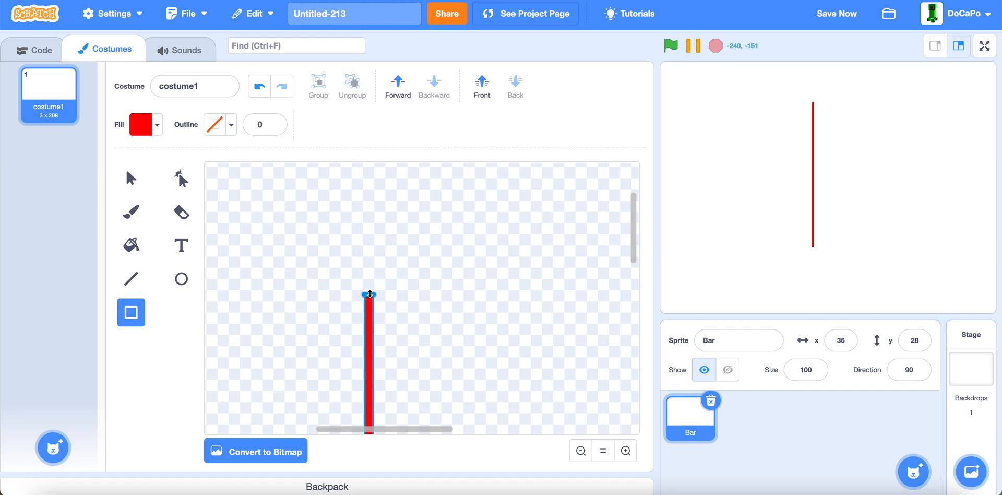
pyautogui.moveTo(370, 294); pyautogui.dragTo(369, 302)
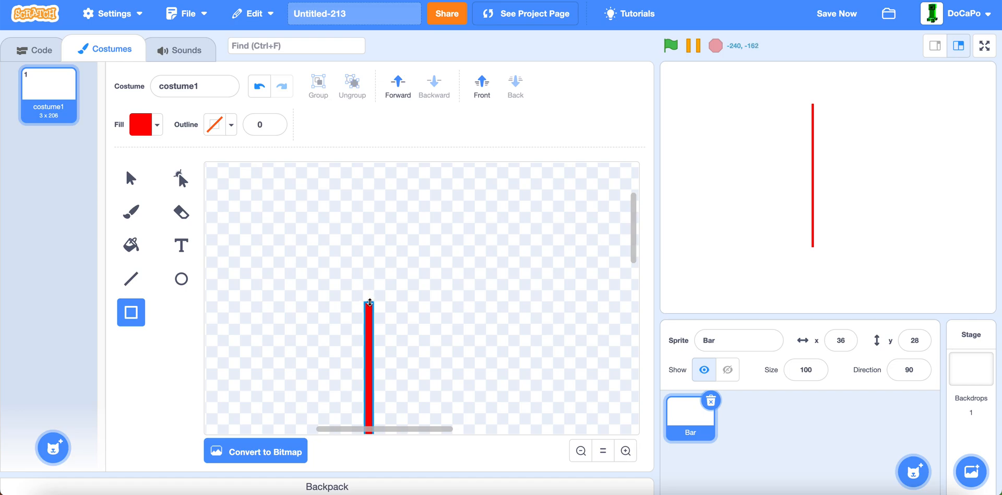
pyautogui.click(369, 352)
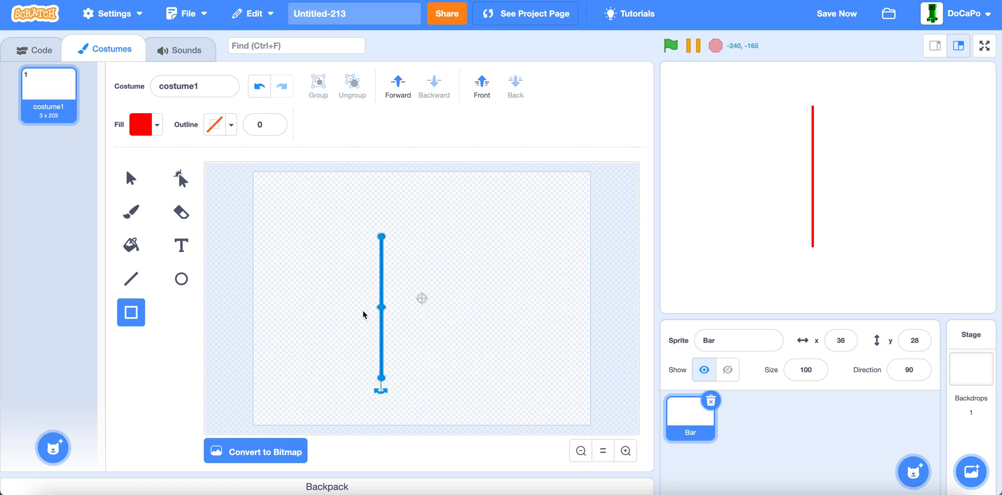
pyautogui.moveTo(382, 301); pyautogui.dragTo(424, 300)
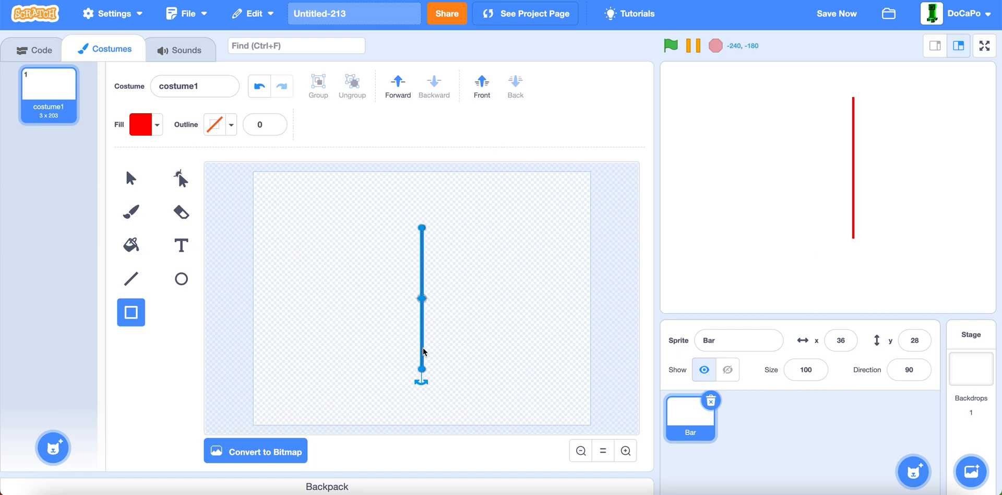
pyautogui.moveTo(602, 453)
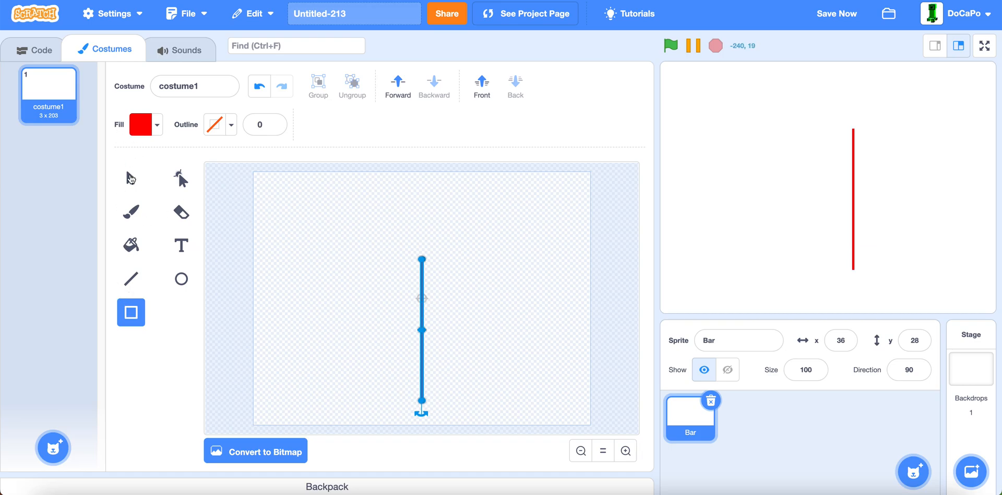
# Redraw the tall red bar rectangle on the costume
pyautogui.click(130, 177)
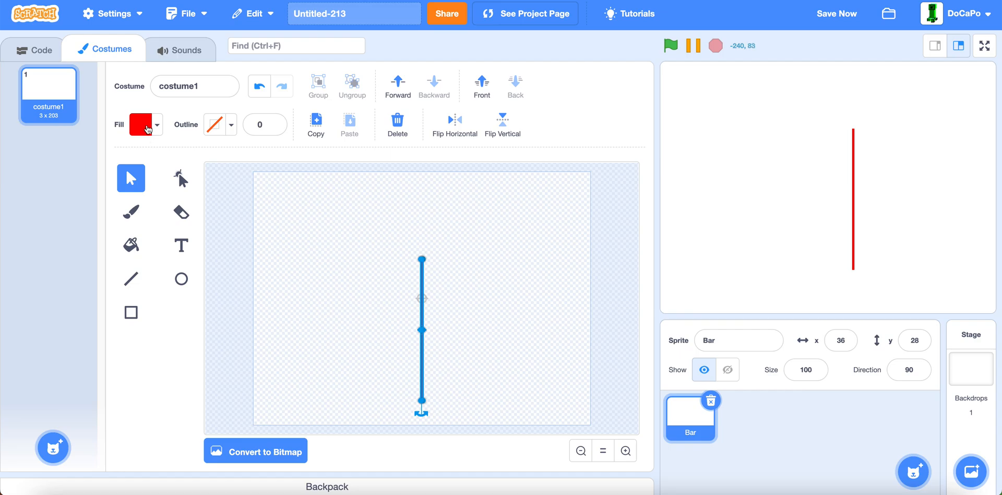
pyautogui.click(155, 124)
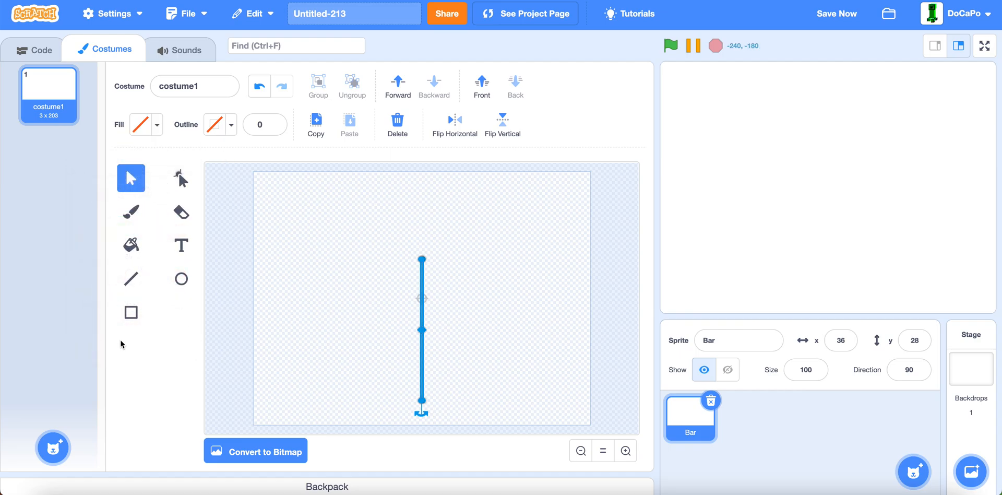
pyautogui.click(130, 312)
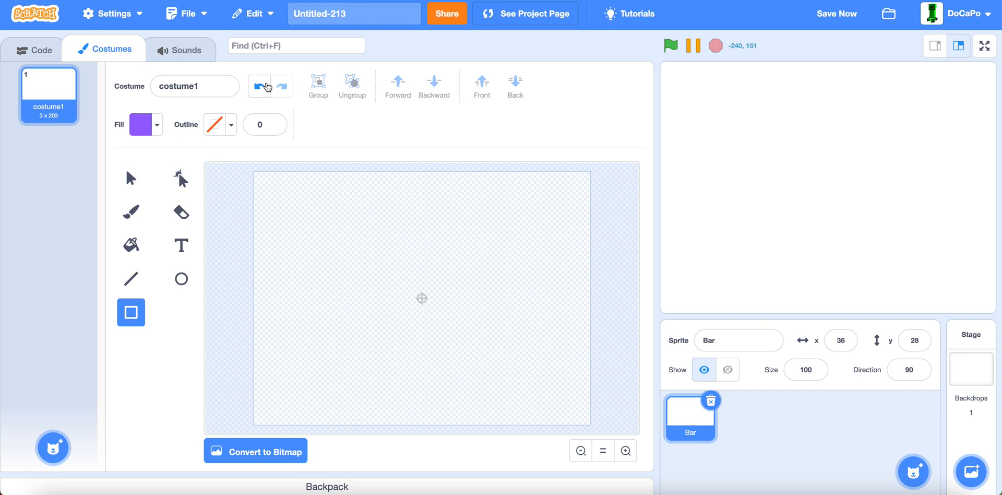
pyautogui.moveTo(421, 258); pyautogui.dragTo(421, 403)
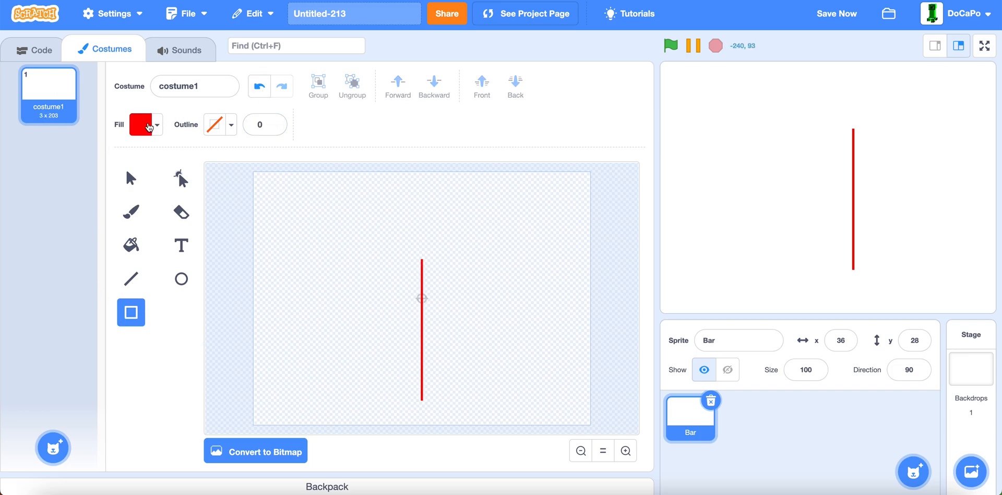
pyautogui.moveTo(383, 227); pyautogui.dragTo(498, 341)
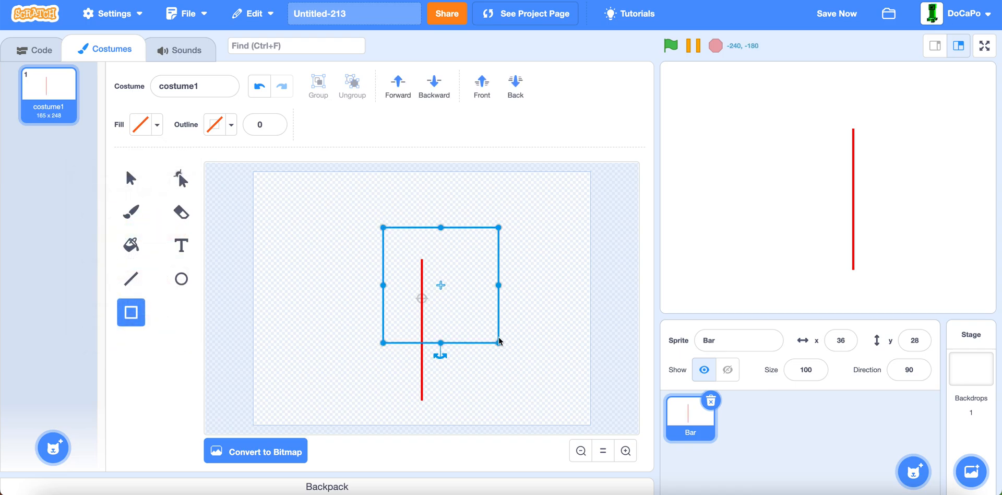
# Rename the bar's costume (typed 'Ba') and start coding the Bar sprite
pyautogui.click(131, 177)
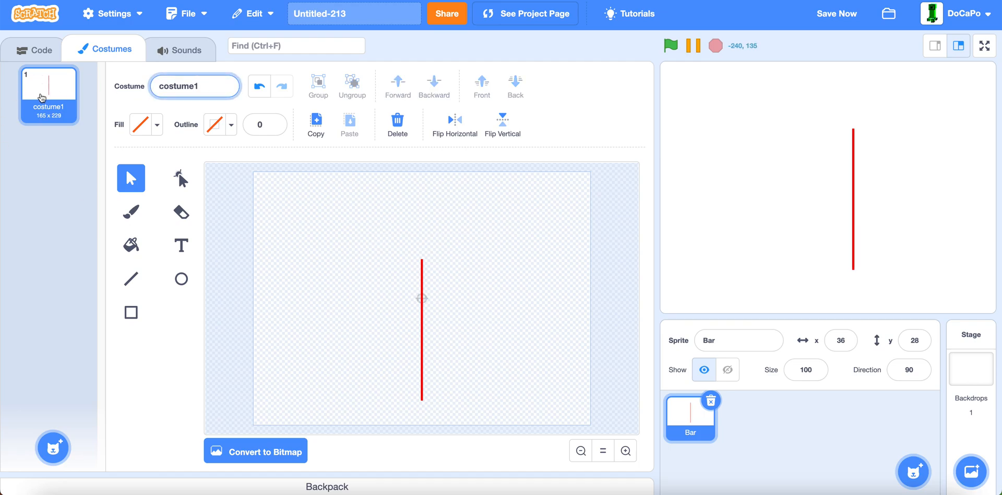
pyautogui.write('Ba')
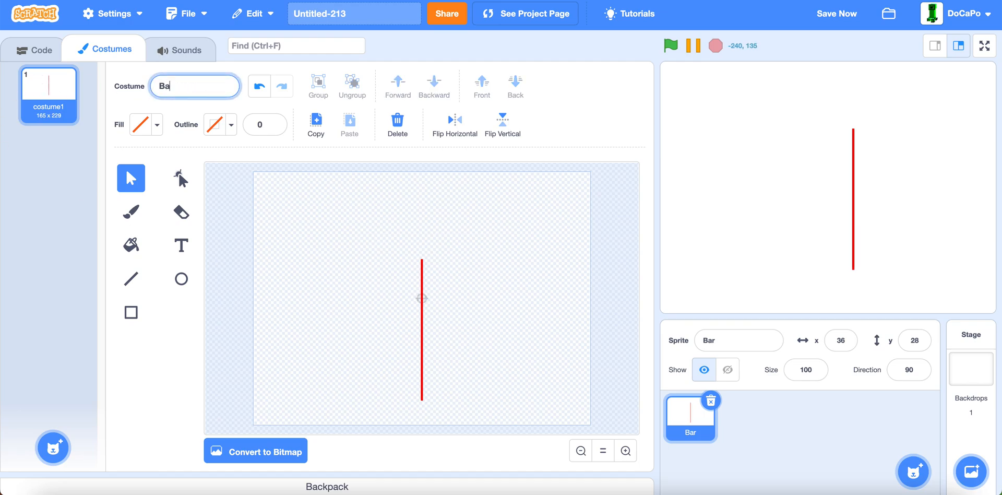
pyautogui.click(34, 50)
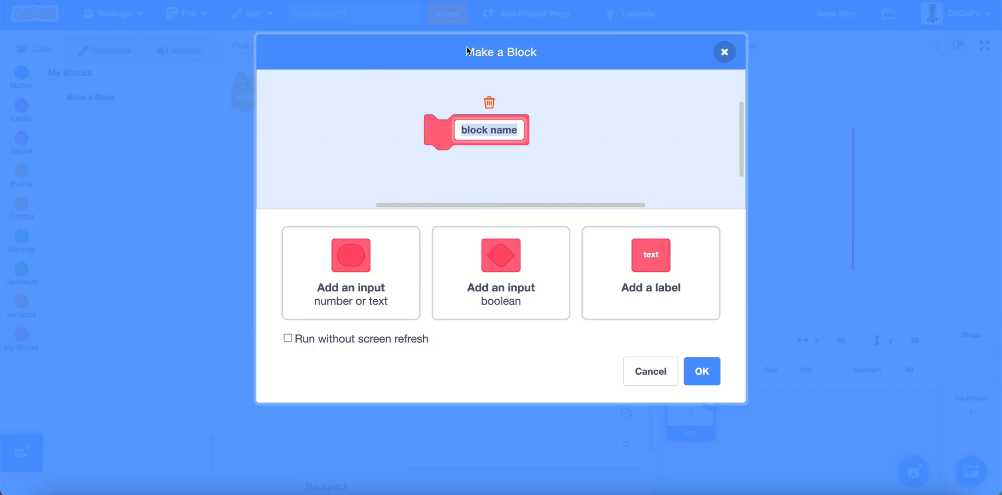
# Create a custom block named 'Create Placeholder'
pyautogui.write('Cra')
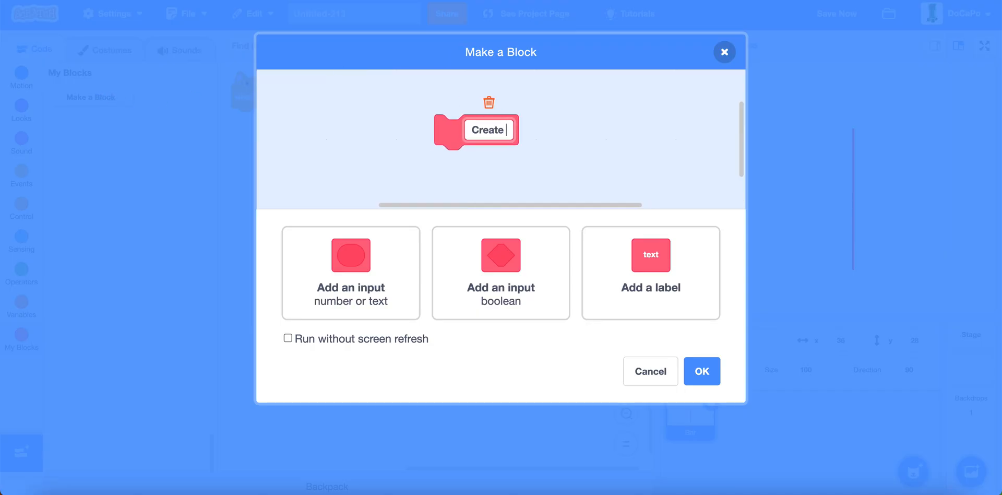
pyautogui.write('Plac')
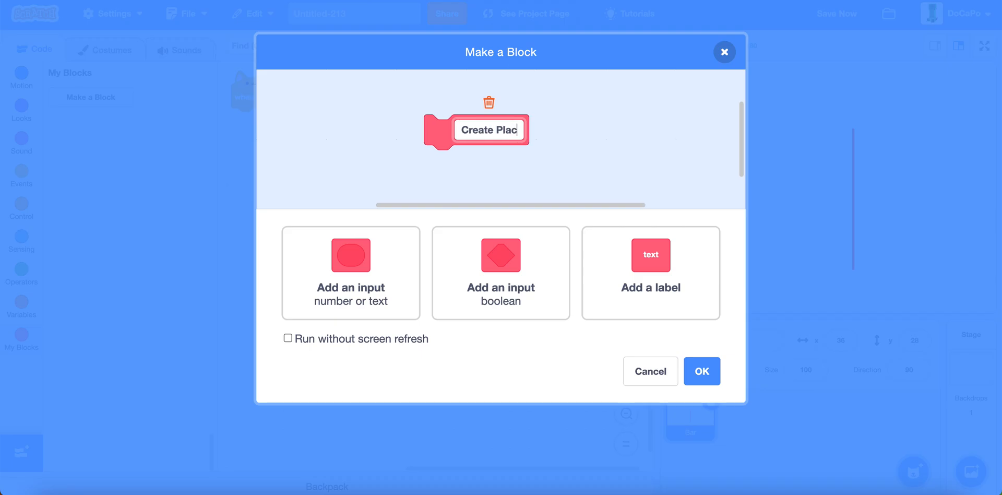
pyautogui.write('eholder')
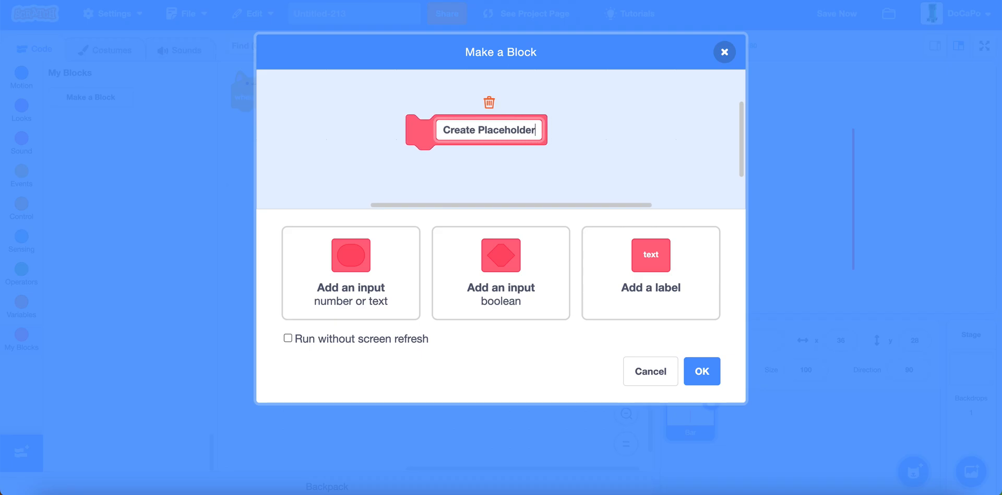
pyautogui.click(701, 370)
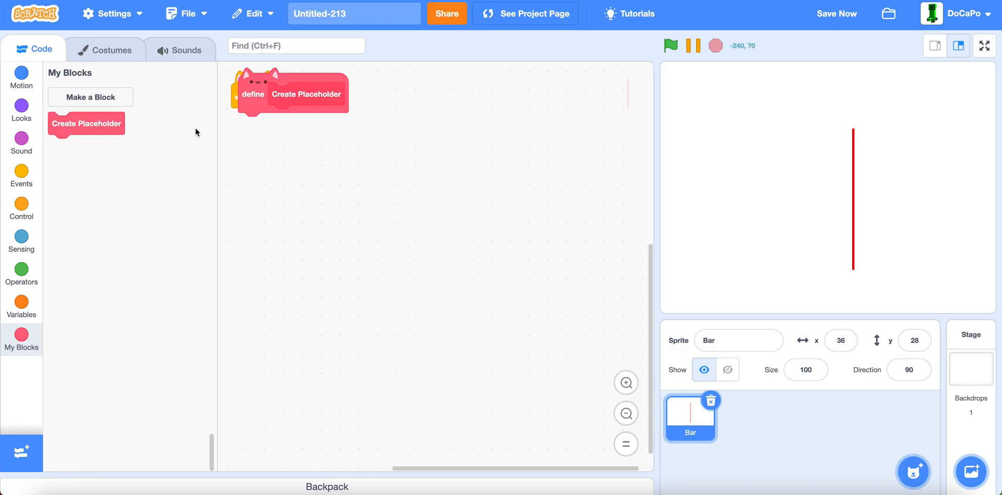
pyautogui.click(21, 306)
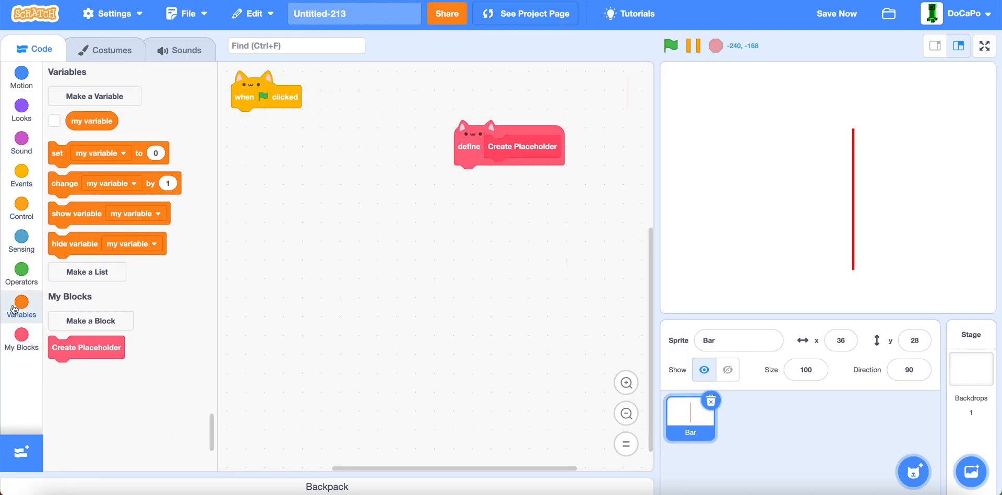
# Create a variable named Number available to all sprites
pyautogui.click(94, 96)
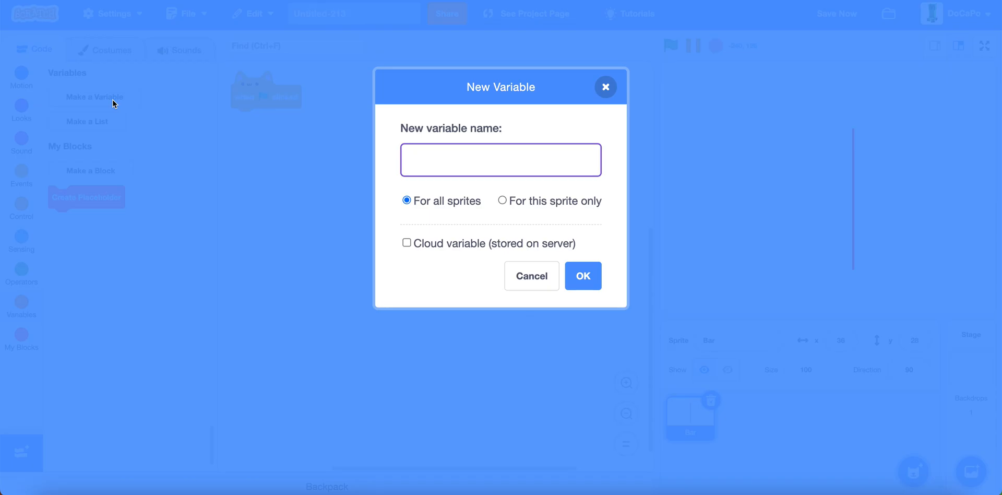
pyautogui.write('Numbw=')
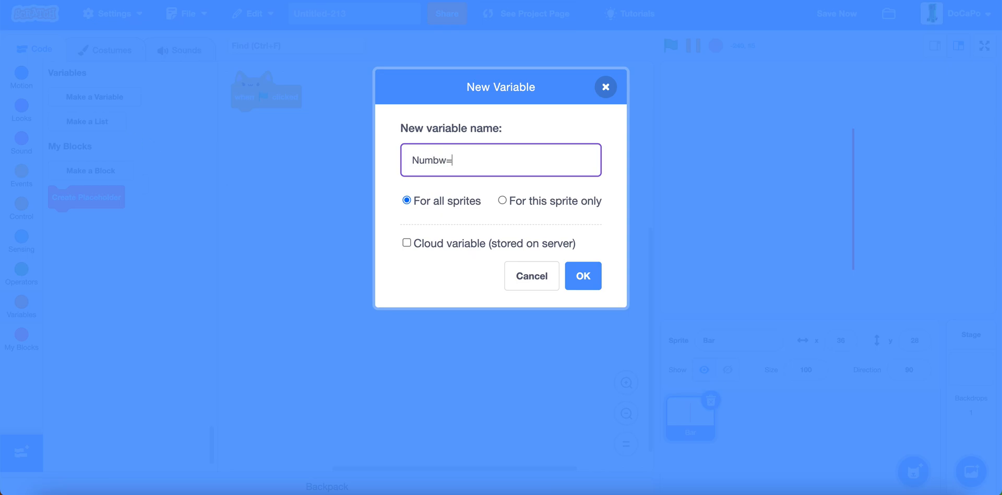
pyautogui.write('Number')
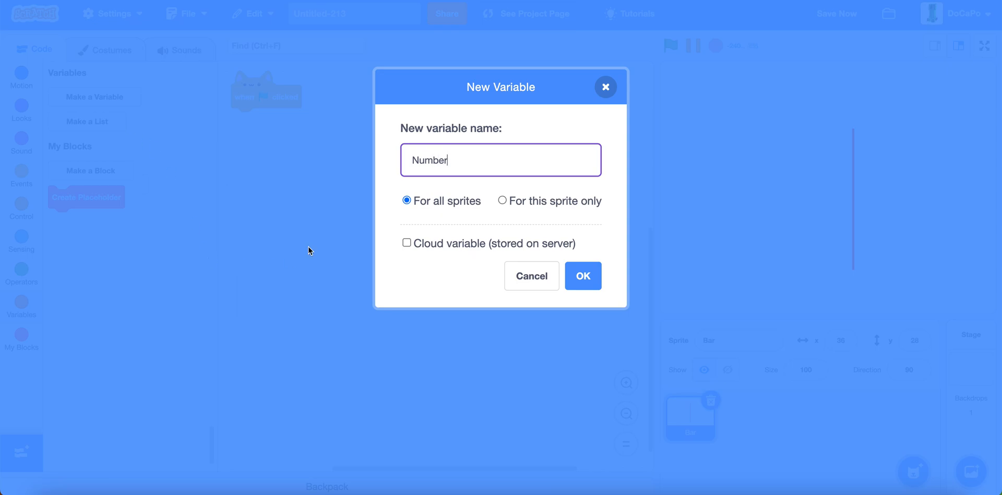
# Create a list named Loudness available to all sprites
pyautogui.click(581, 275)
pyautogui.write('L')
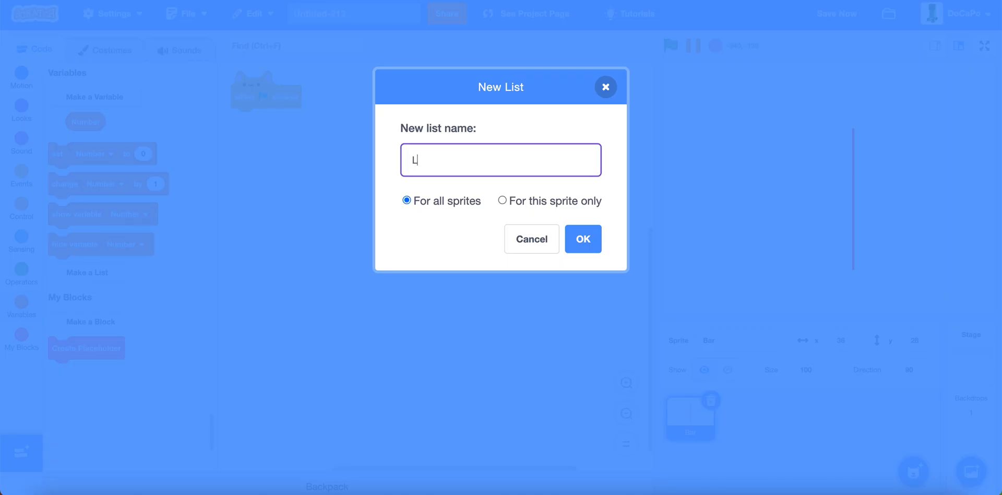
pyautogui.write('oudness')
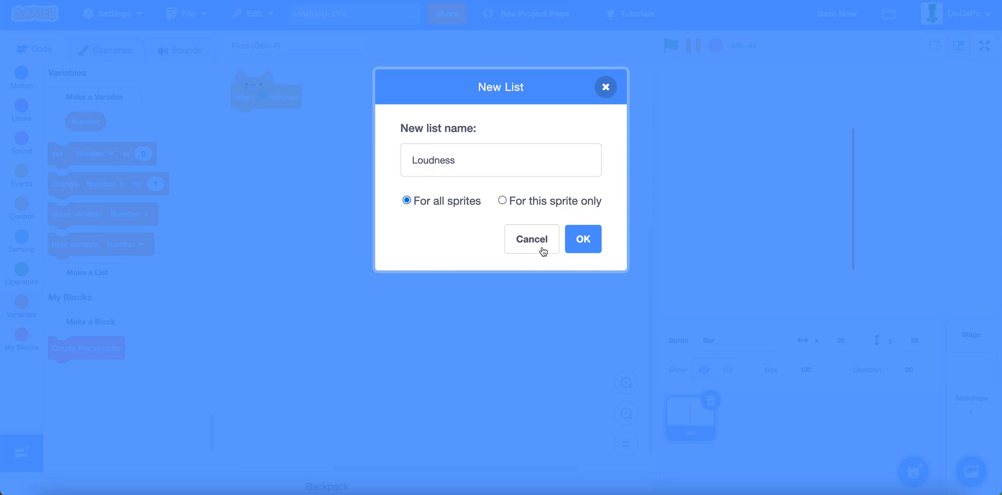
pyautogui.click(582, 239)
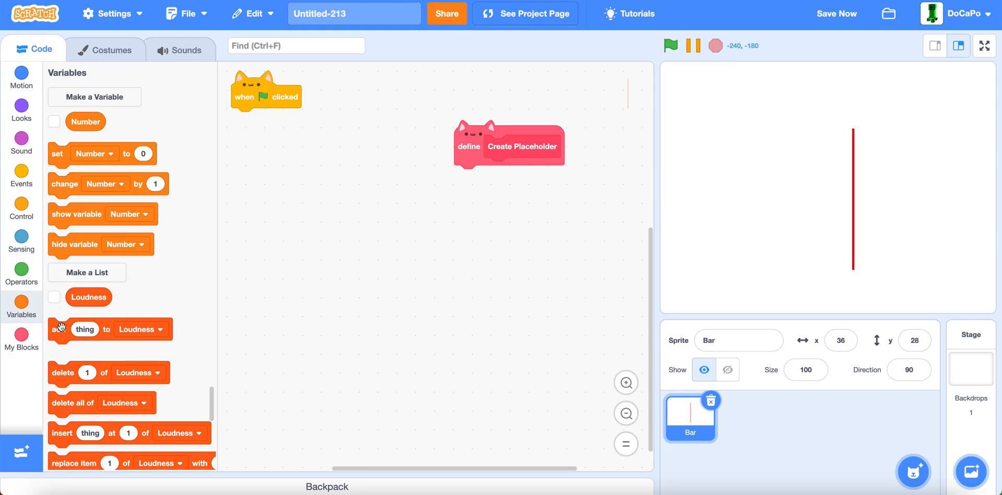
# Have the flag script clear Loudness and run Create Placeholder, which adds 164 'Place' items
pyautogui.moveTo(508, 144); pyautogui.dragTo(441, 96)
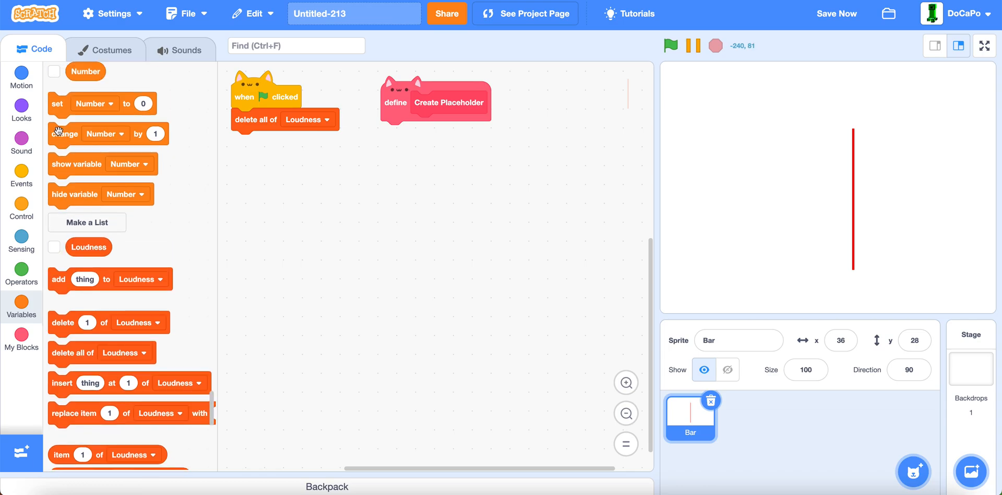
pyautogui.click(21, 336)
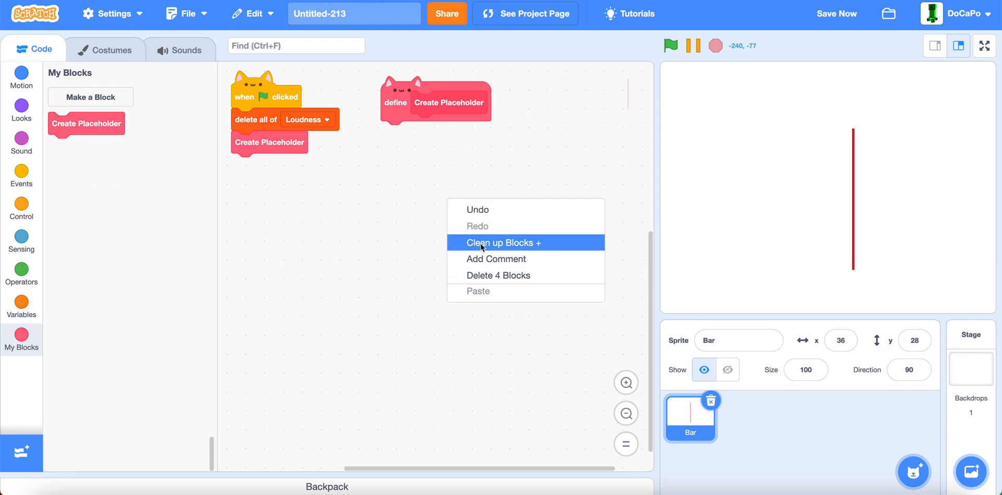
pyautogui.click(504, 242)
pyautogui.write('16')
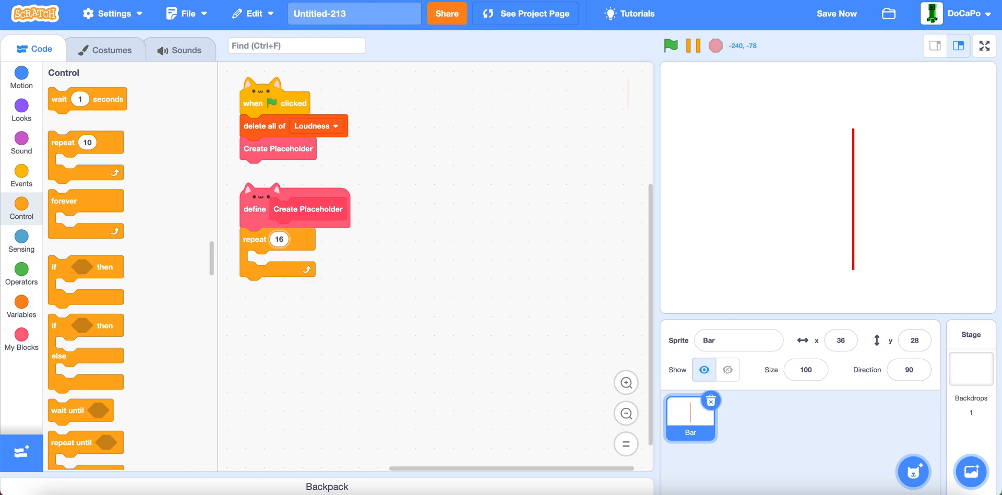
pyautogui.click(21, 301)
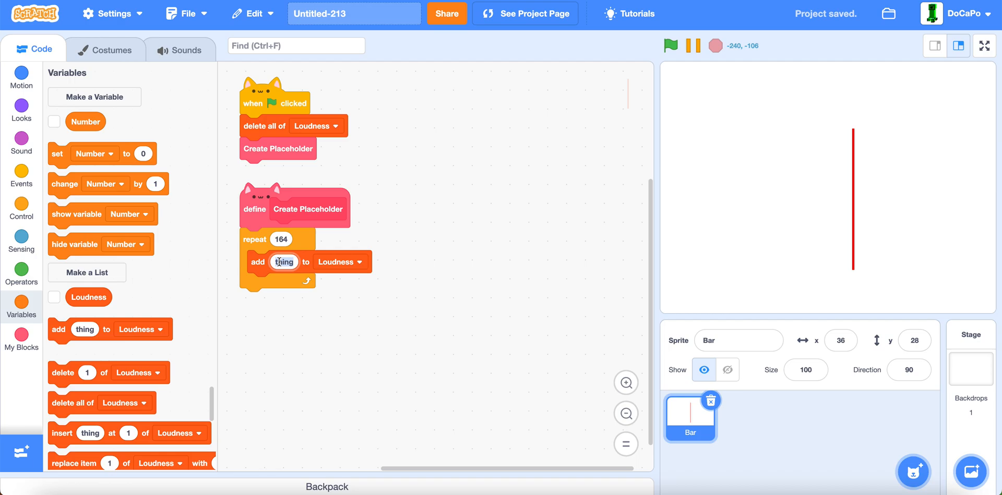
pyautogui.write('Place')
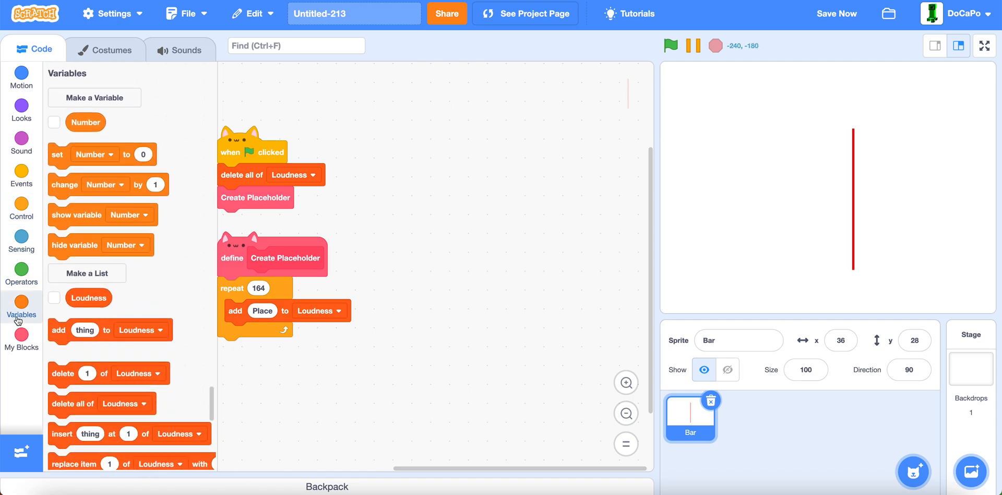
# Add a forever loop that adds loudness × 2 to the Loudness list
pyautogui.click(21, 207)
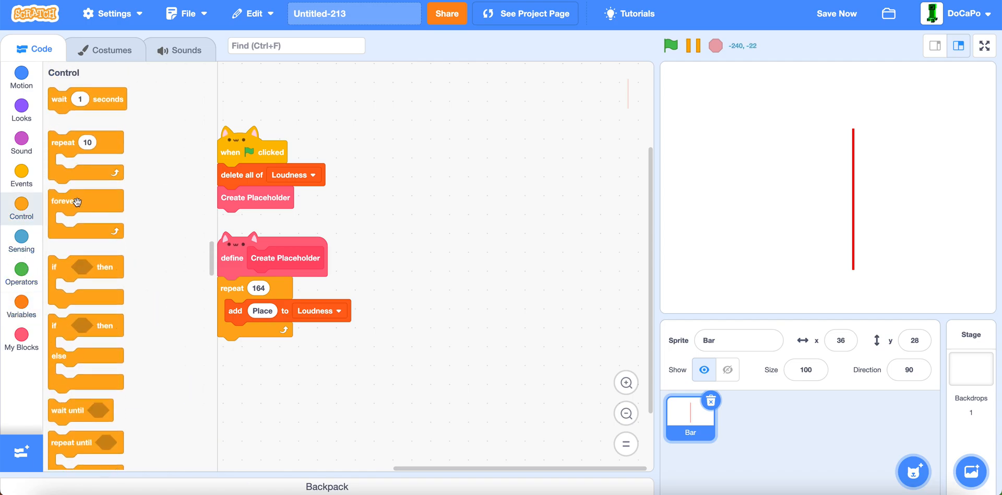
pyautogui.moveTo(85, 209); pyautogui.dragTo(255, 219)
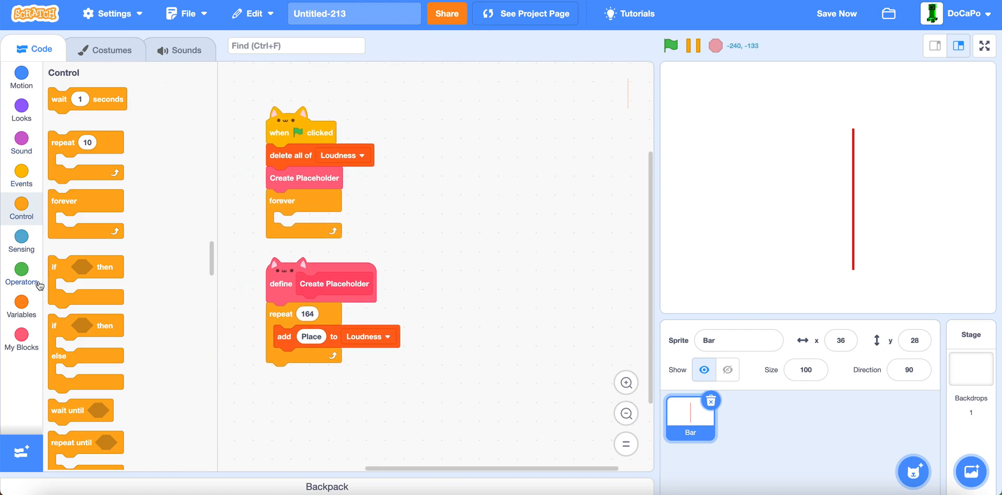
pyautogui.click(21, 335)
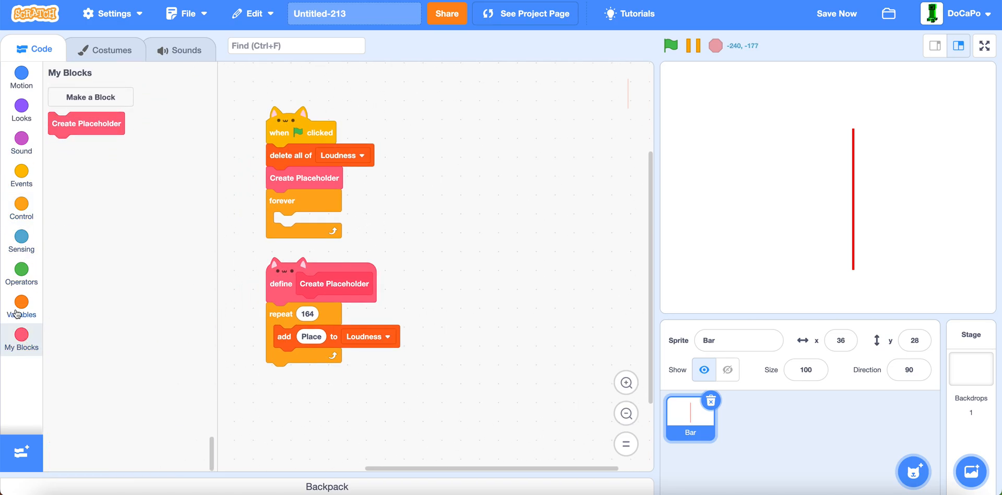
pyautogui.click(21, 304)
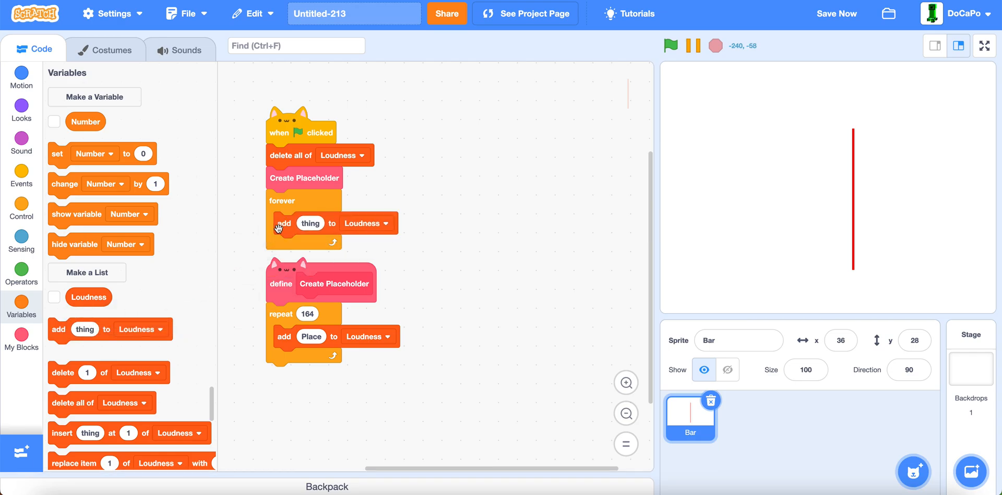
pyautogui.click(21, 242)
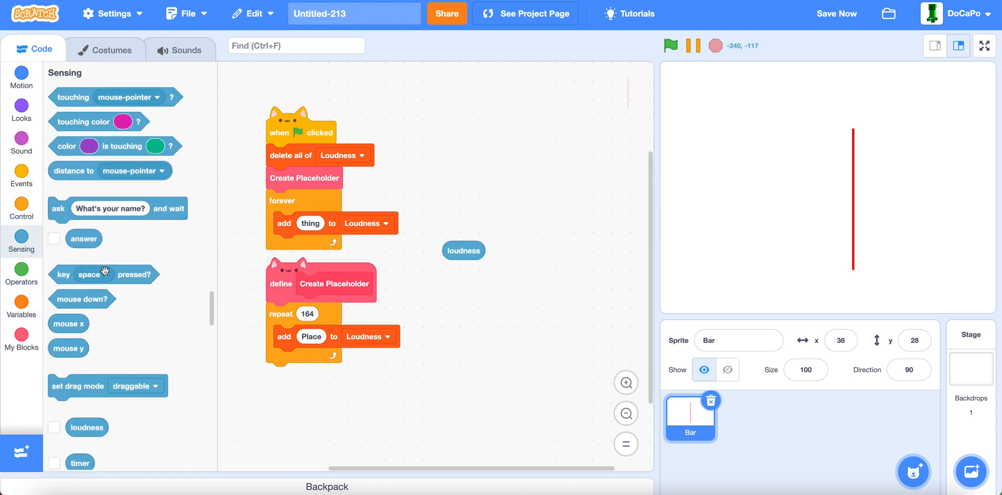
pyautogui.click(21, 273)
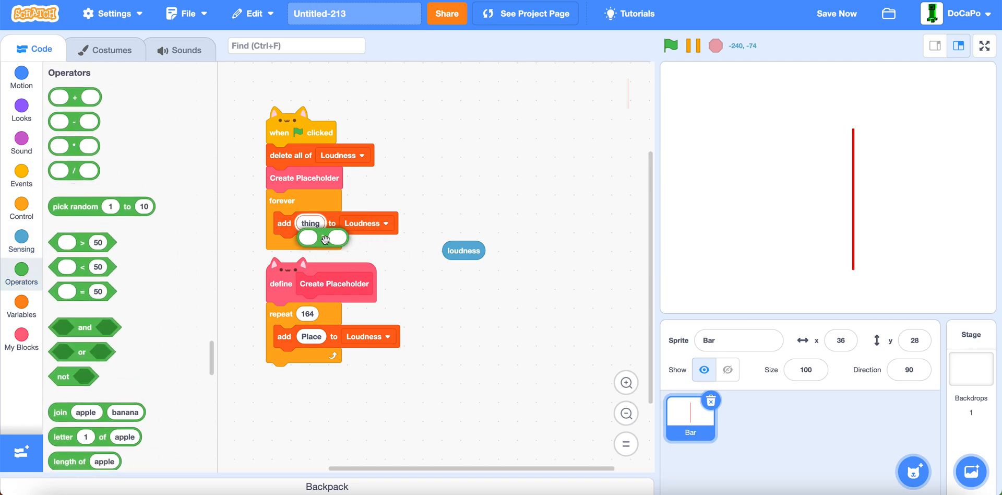
pyautogui.moveTo(463, 250); pyautogui.dragTo(319, 224)
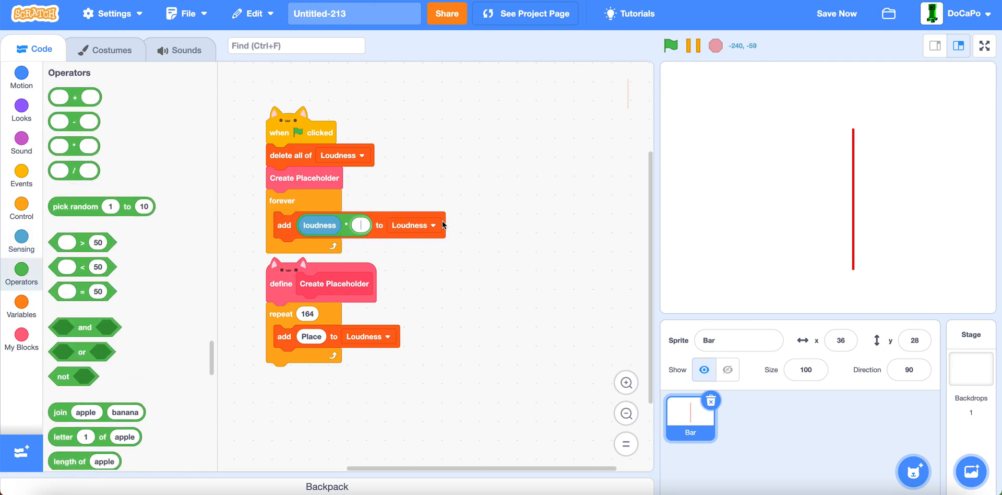
pyautogui.write('2')
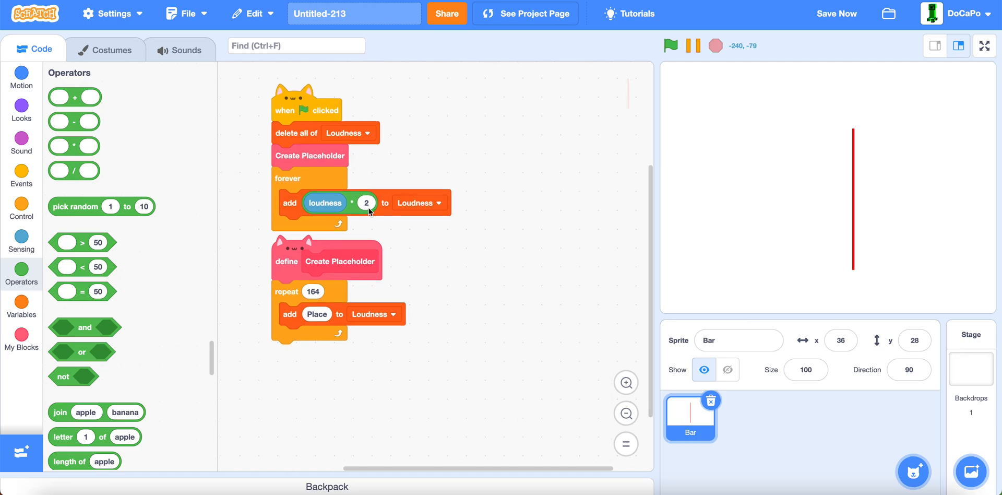
pyautogui.click(21, 338)
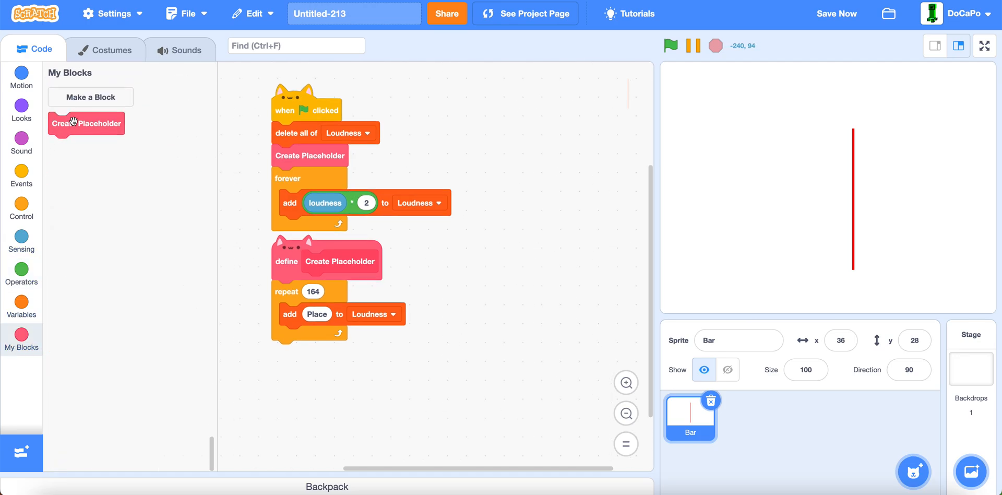
# Create a Stamp Bar custom block that runs without screen refresh
pyautogui.click(90, 96)
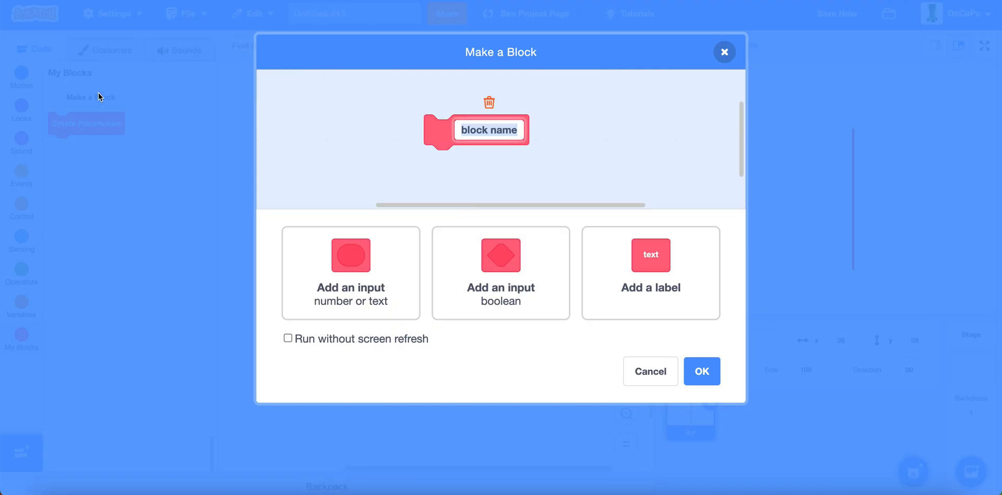
pyautogui.write('Stamp Bar')
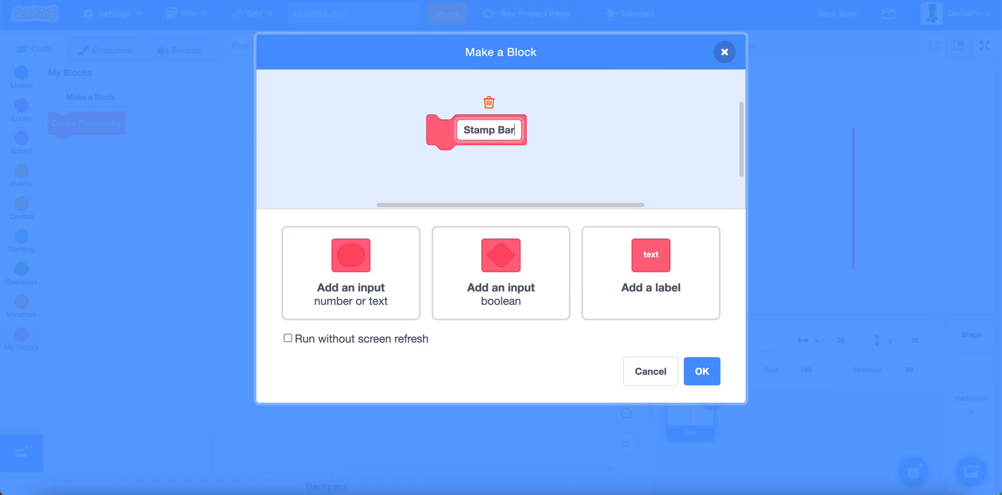
pyautogui.click(288, 338)
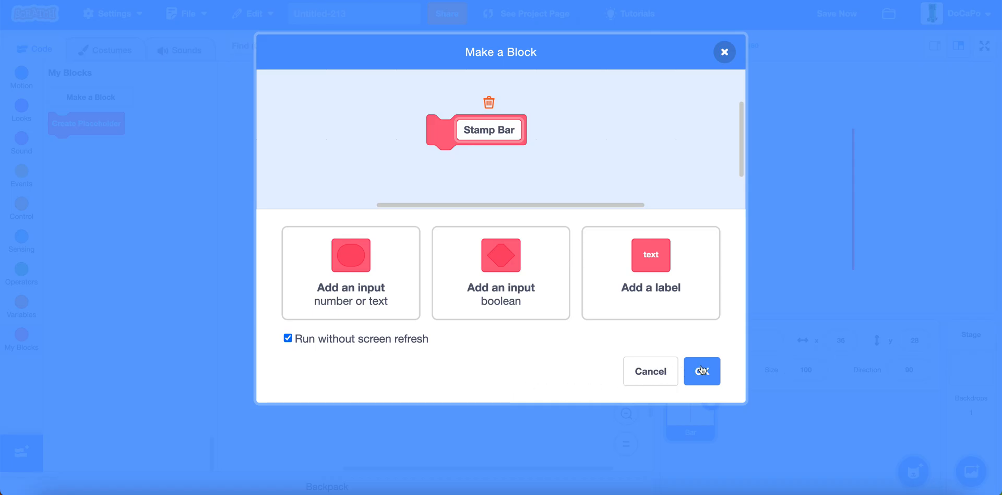
pyautogui.click(701, 370)
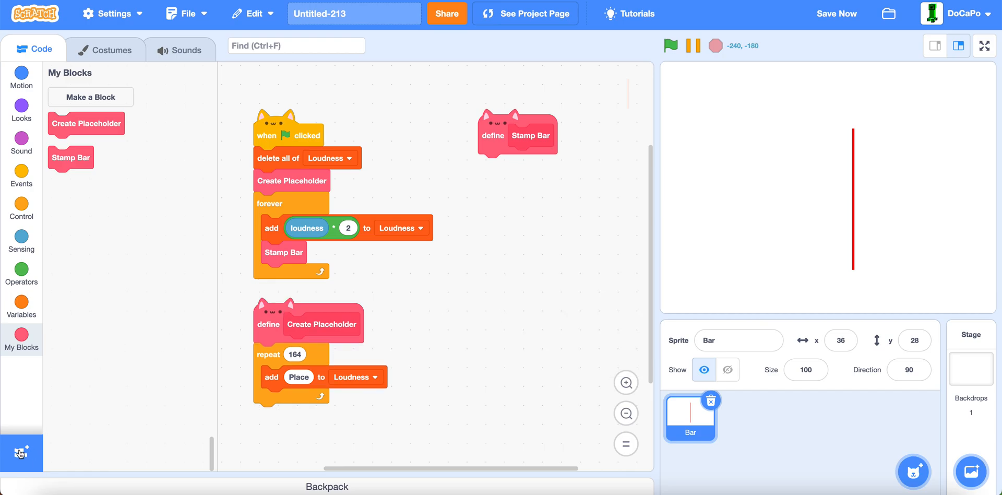
# Define Stamp Bar with erase all, set Number to 1, go to x 240 y -240, repeat 164
pyautogui.click(21, 453)
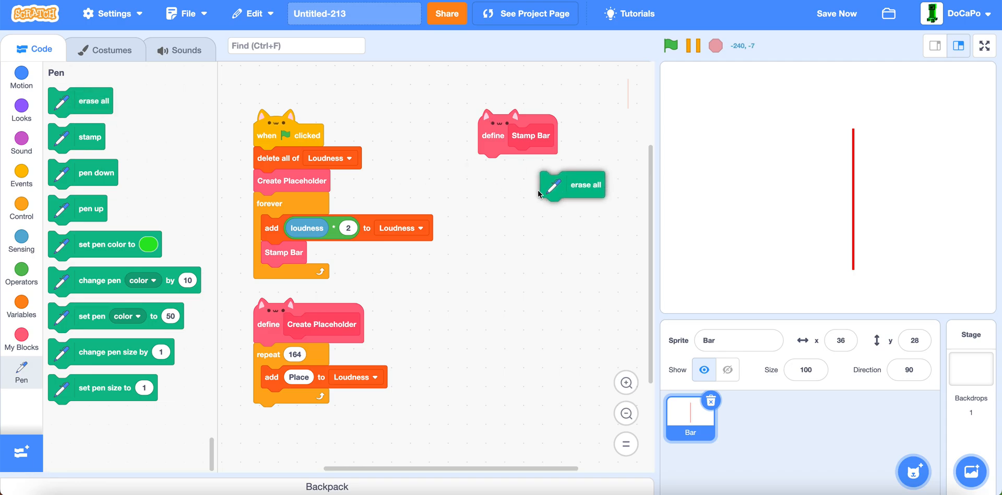
pyautogui.click(20, 307)
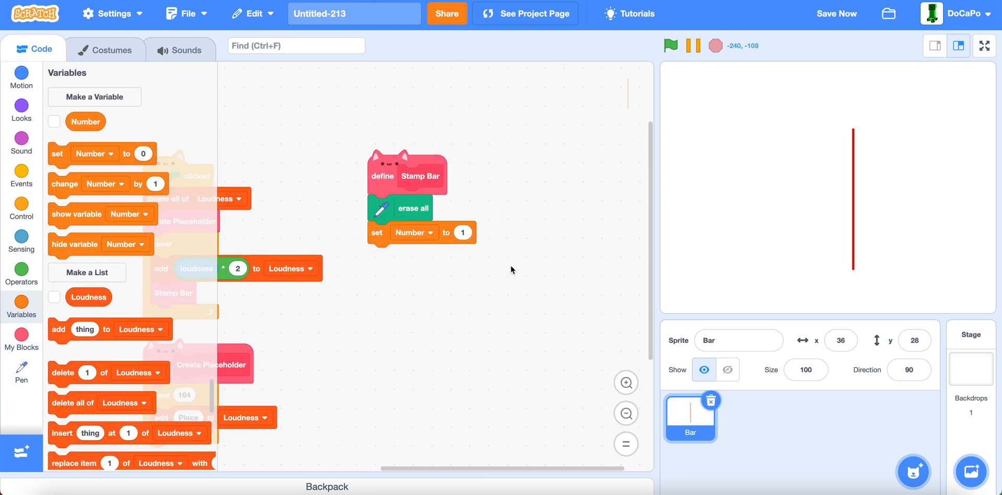
pyautogui.click(21, 77)
pyautogui.write('-24')
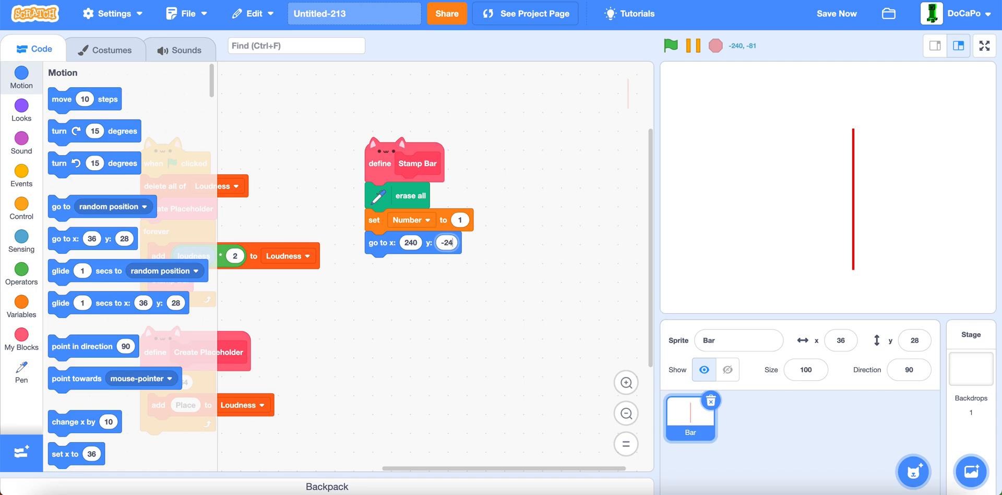
pyautogui.click(21, 210)
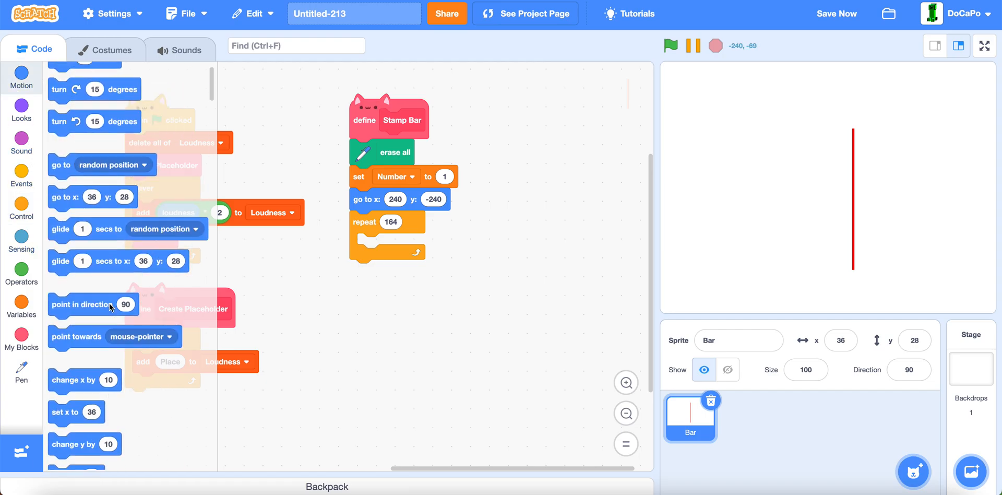
# Inside the repeat, set y to -240 and color effect to item 1 of Loudness ÷2×-1+50
pyautogui.scroll(-3)
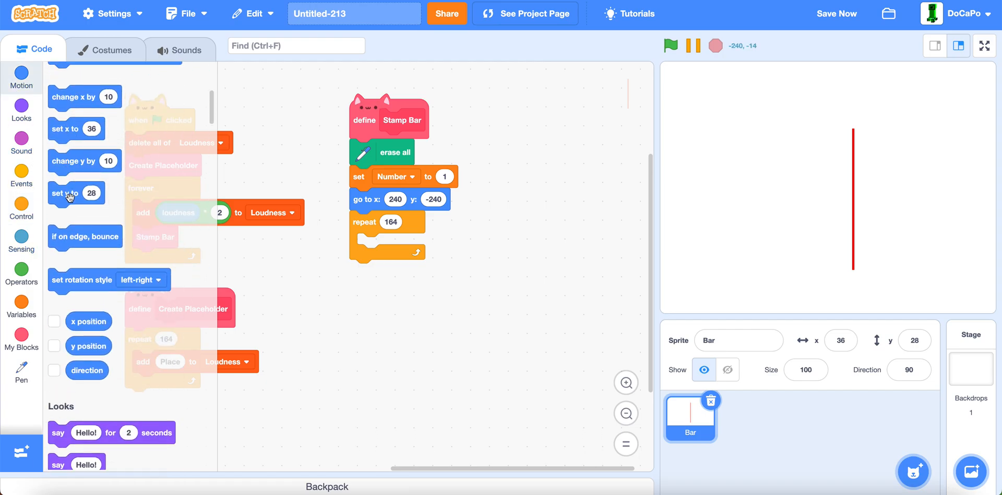
pyautogui.moveTo(75, 193); pyautogui.dragTo(374, 244)
pyautogui.write('-240')
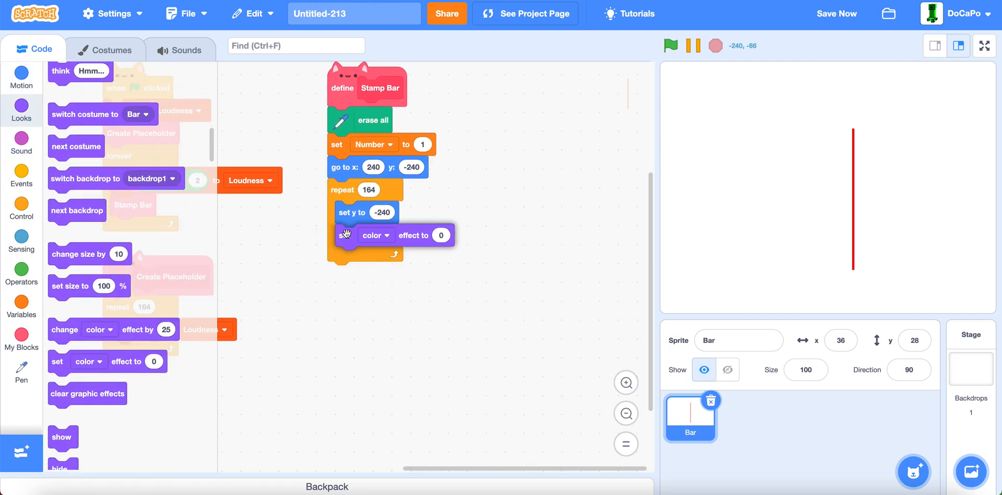
pyautogui.click(21, 273)
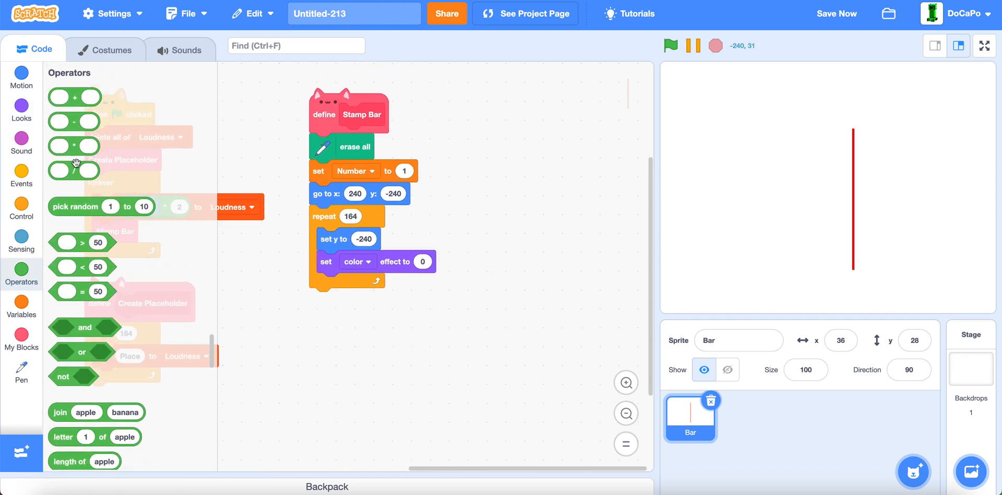
pyautogui.moveTo(73, 96); pyautogui.dragTo(441, 271)
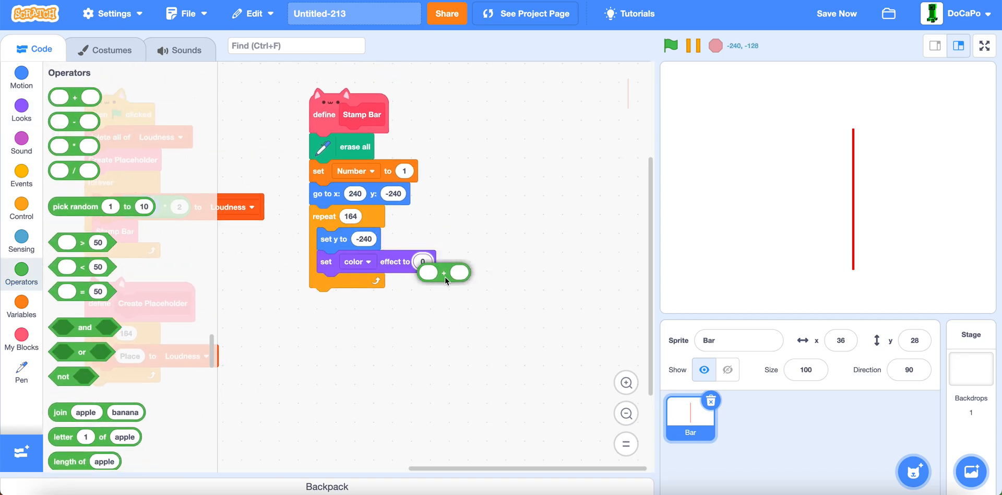
pyautogui.write('50')
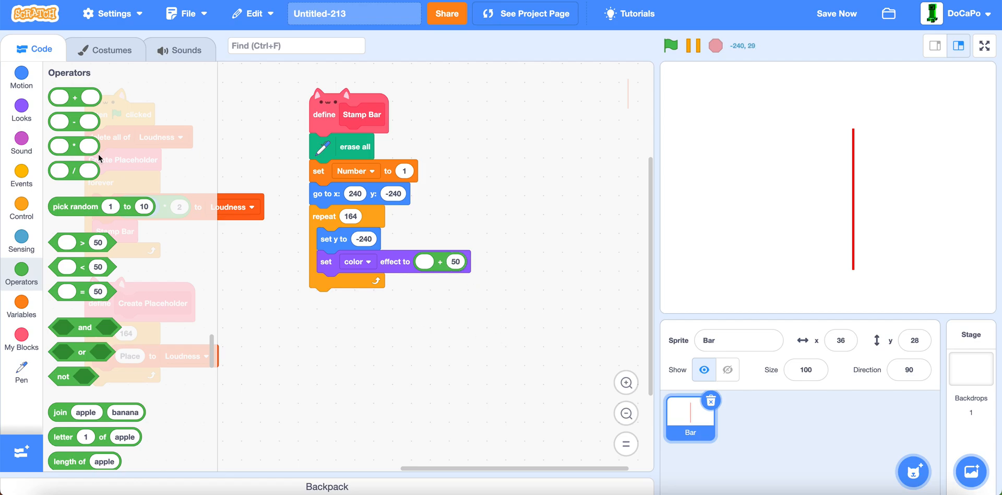
pyautogui.click(456, 262)
pyautogui.write('-1')
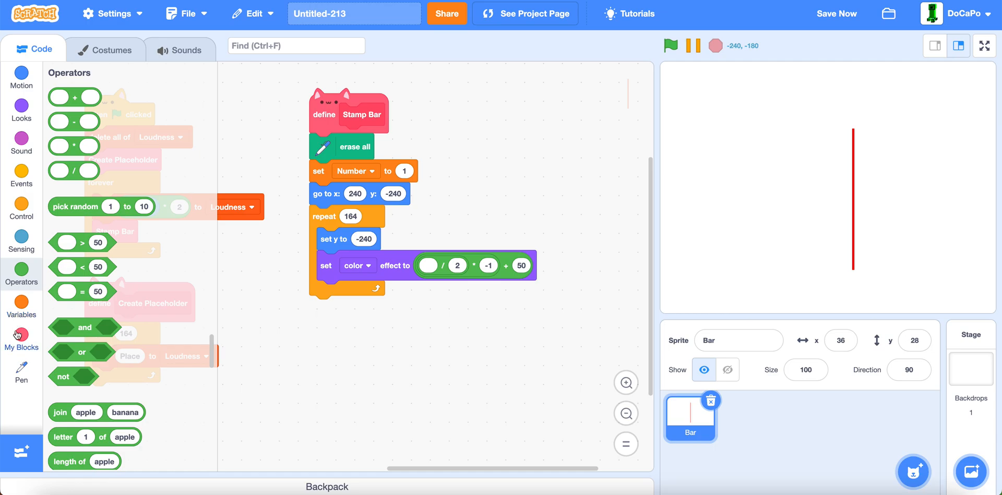
pyautogui.click(21, 301)
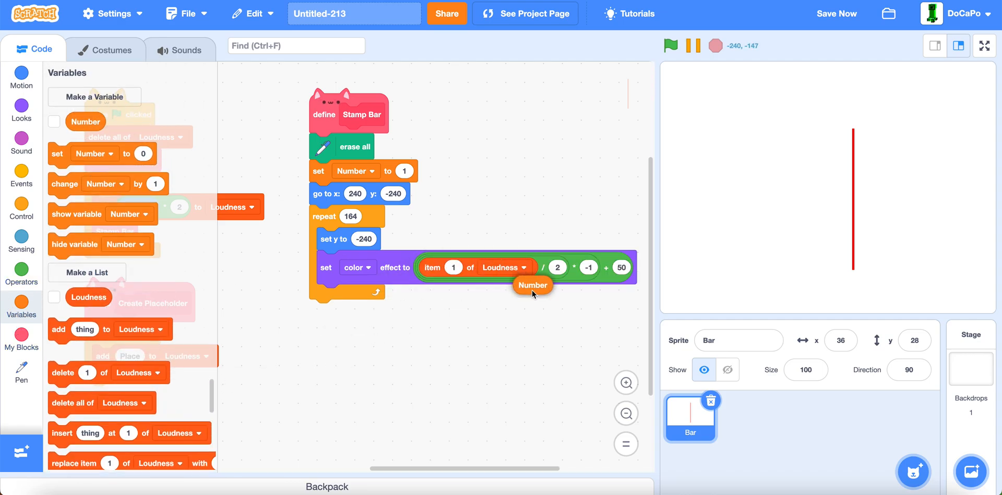
# Change y by item Number of Loudness, change Number by 1, and stamp
pyautogui.moveTo(532, 285); pyautogui.dragTo(454, 259)
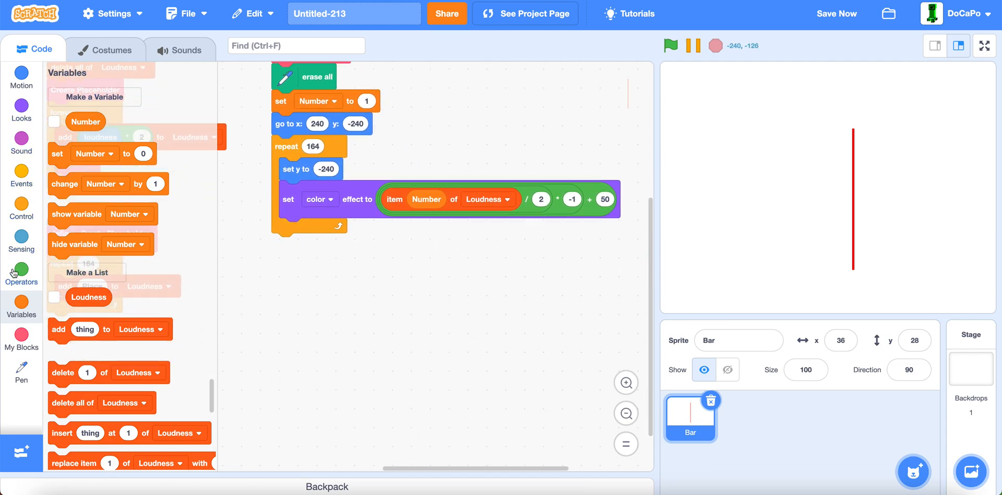
pyautogui.click(21, 75)
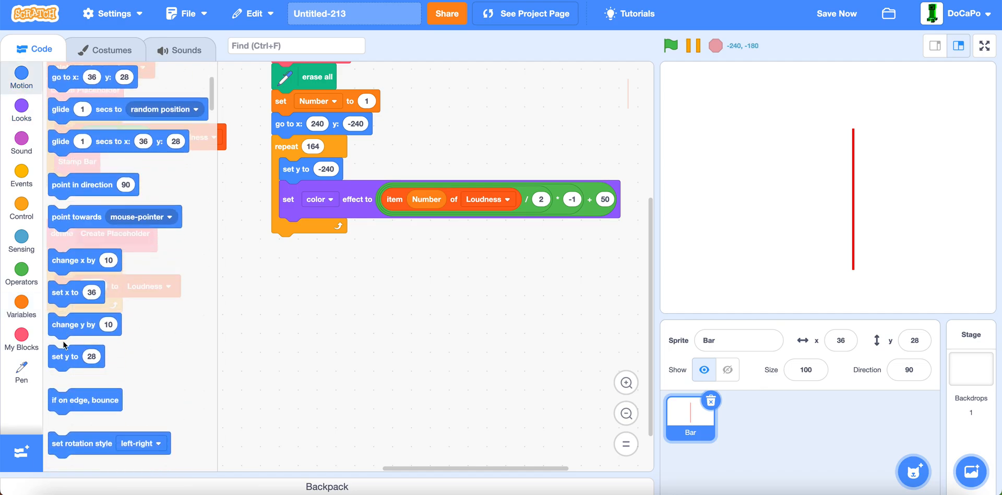
pyautogui.rightClick(461, 208)
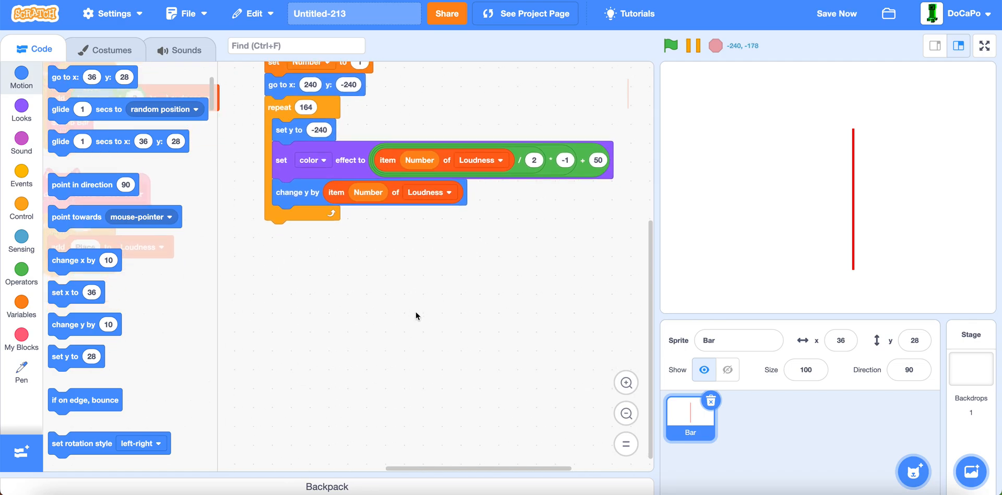
pyautogui.click(21, 301)
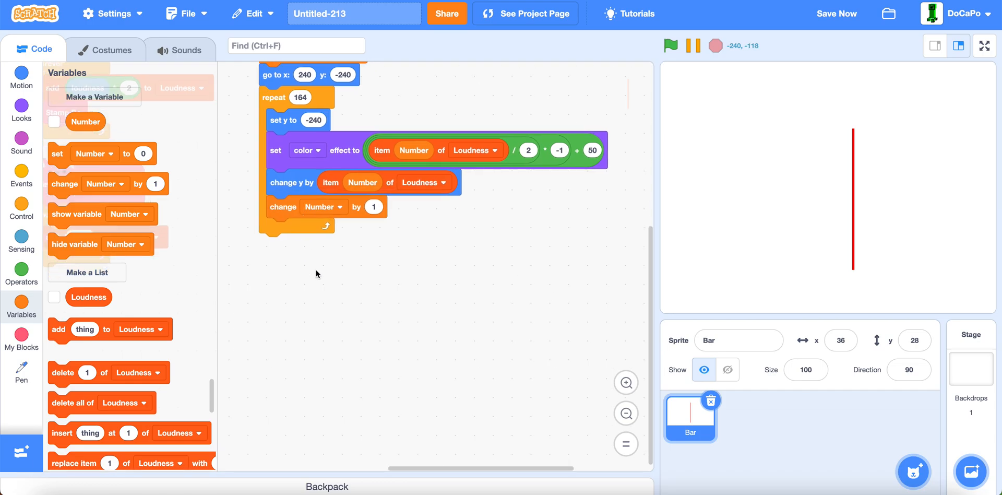
pyautogui.click(20, 269)
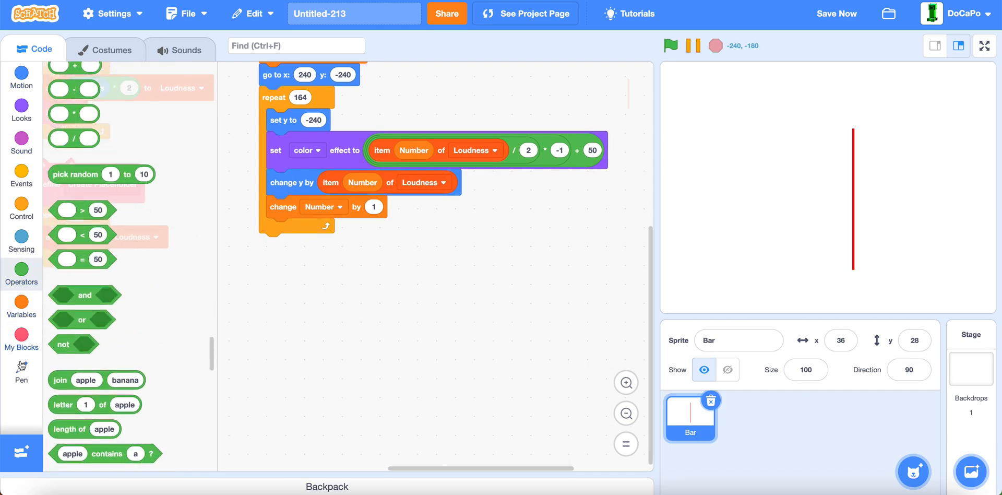
pyautogui.click(21, 369)
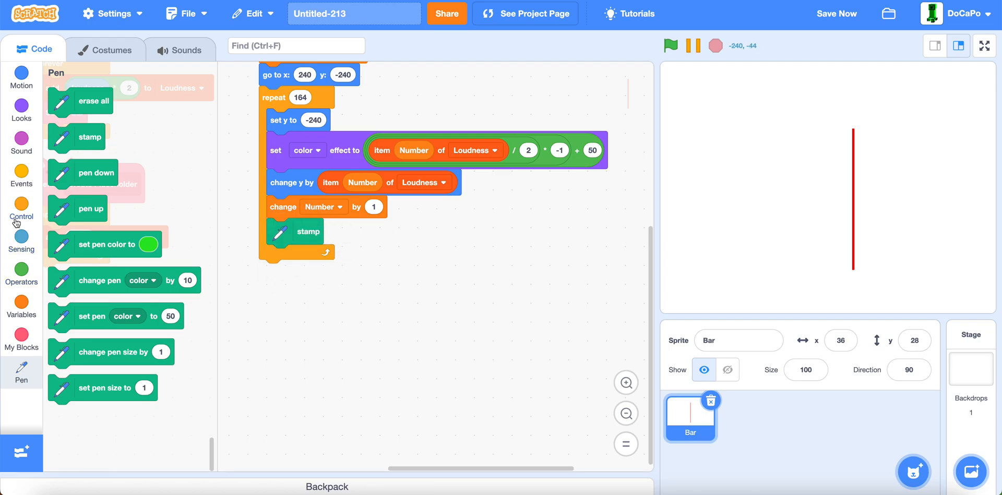
pyautogui.click(21, 76)
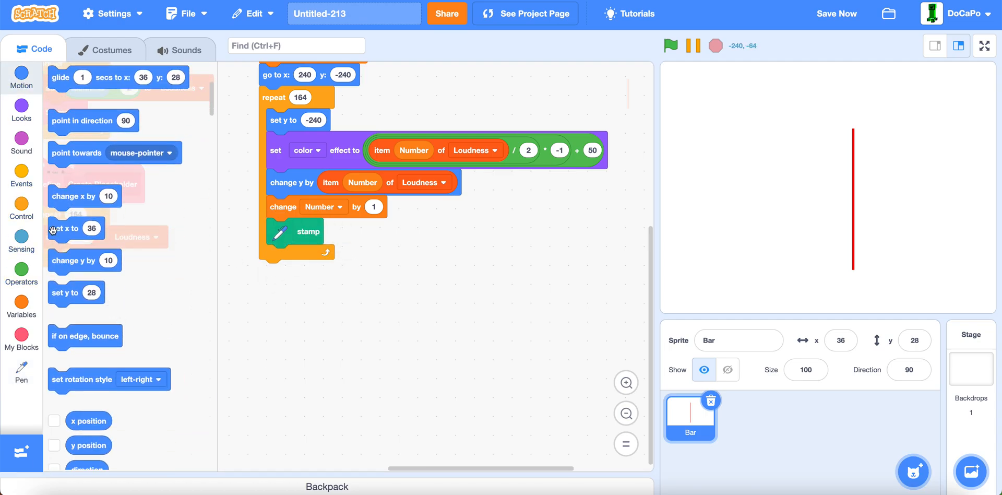
# Shift x by -3 after stamping, delete item 1 of Loudness, and run full-screen
pyautogui.moveTo(84, 197); pyautogui.dragTo(301, 255)
pyautogui.write('-3')
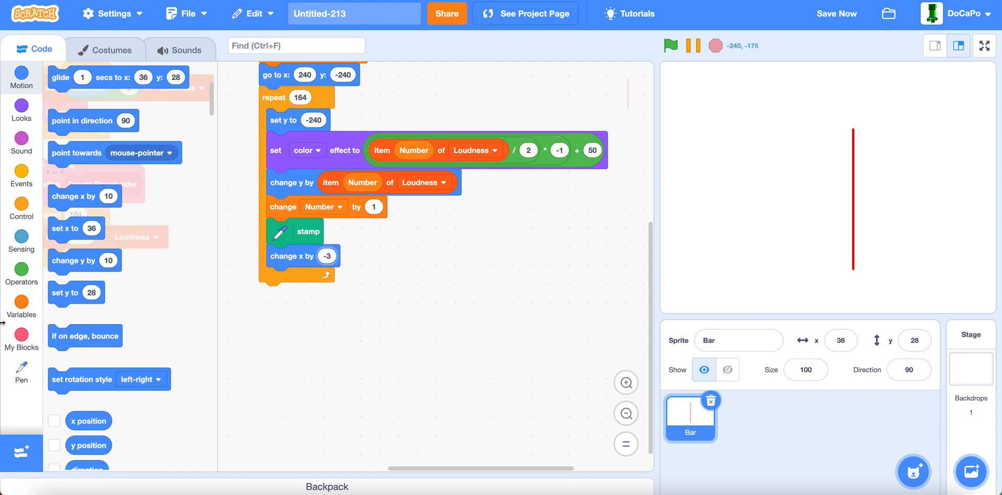
pyautogui.click(21, 110)
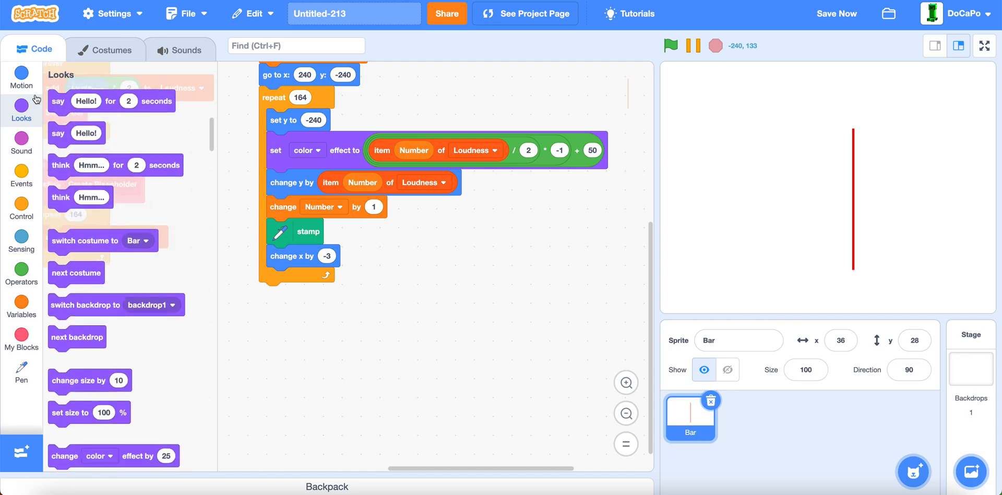
pyautogui.click(21, 305)
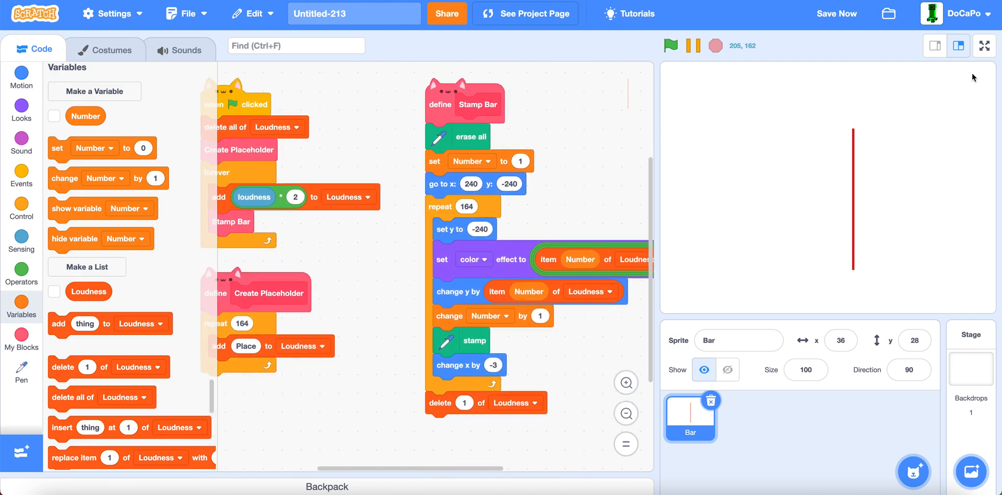
pyautogui.click(983, 45)
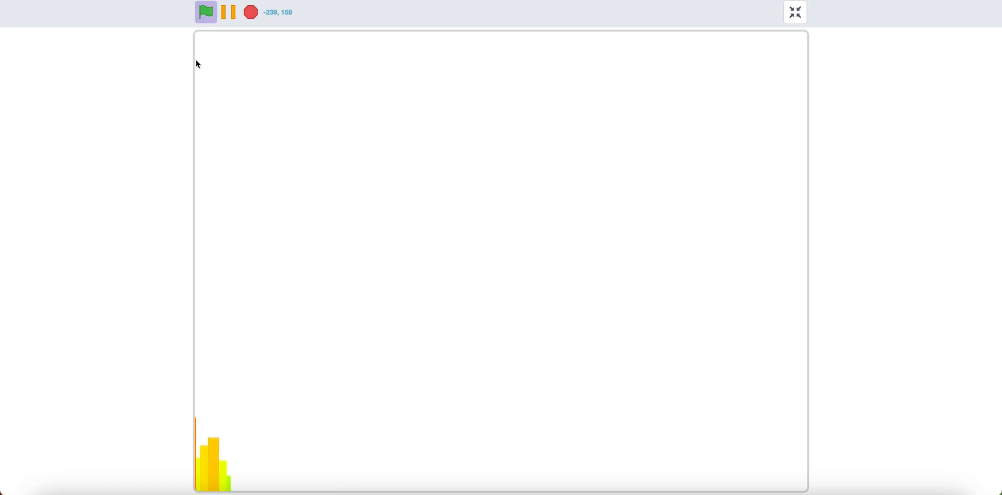